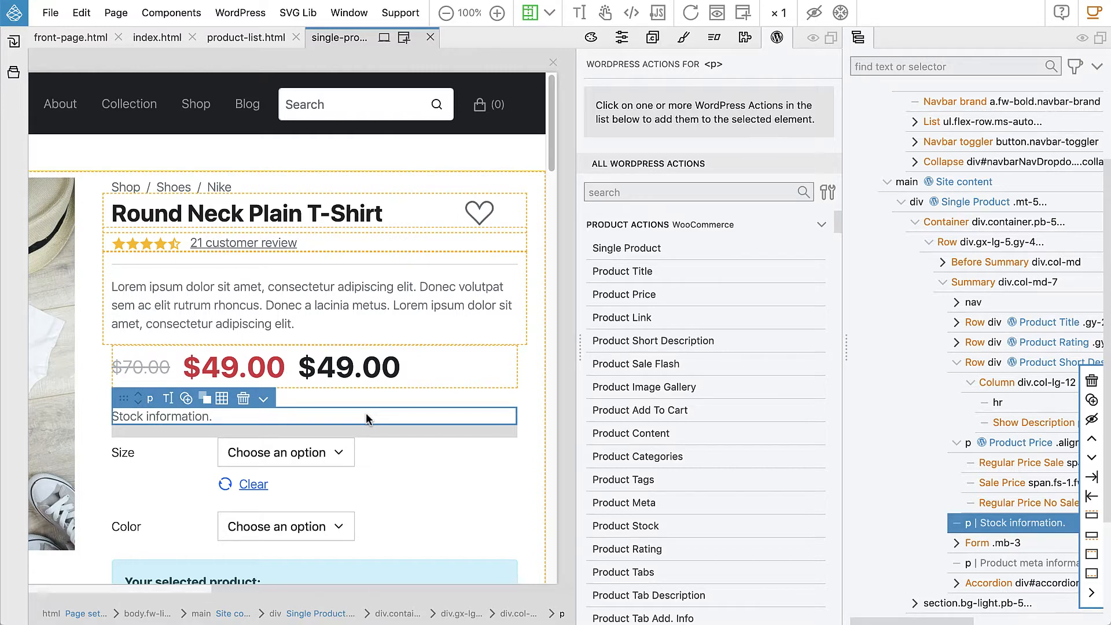
mouse_move(461, 396)
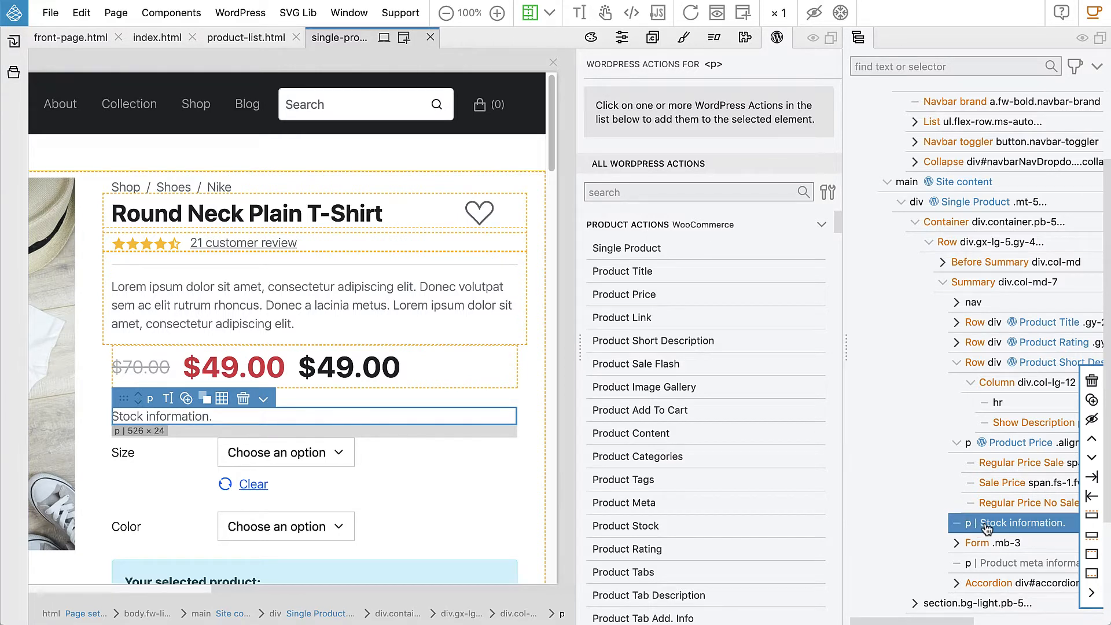
mouse_move(1001, 524)
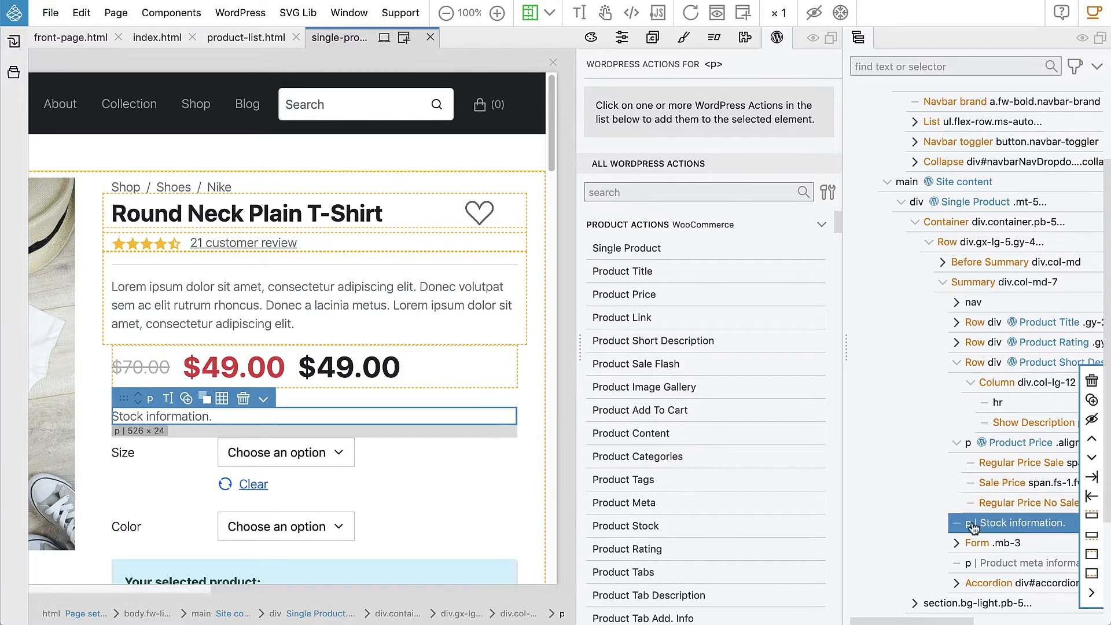
mouse_move(1024, 530)
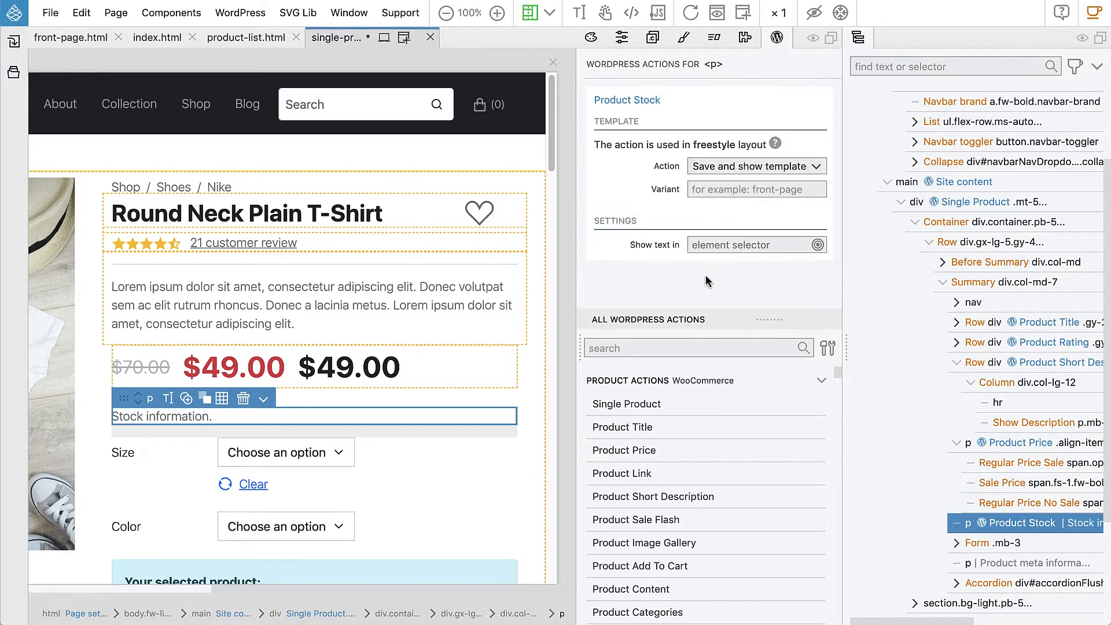
mouse_move(730, 270)
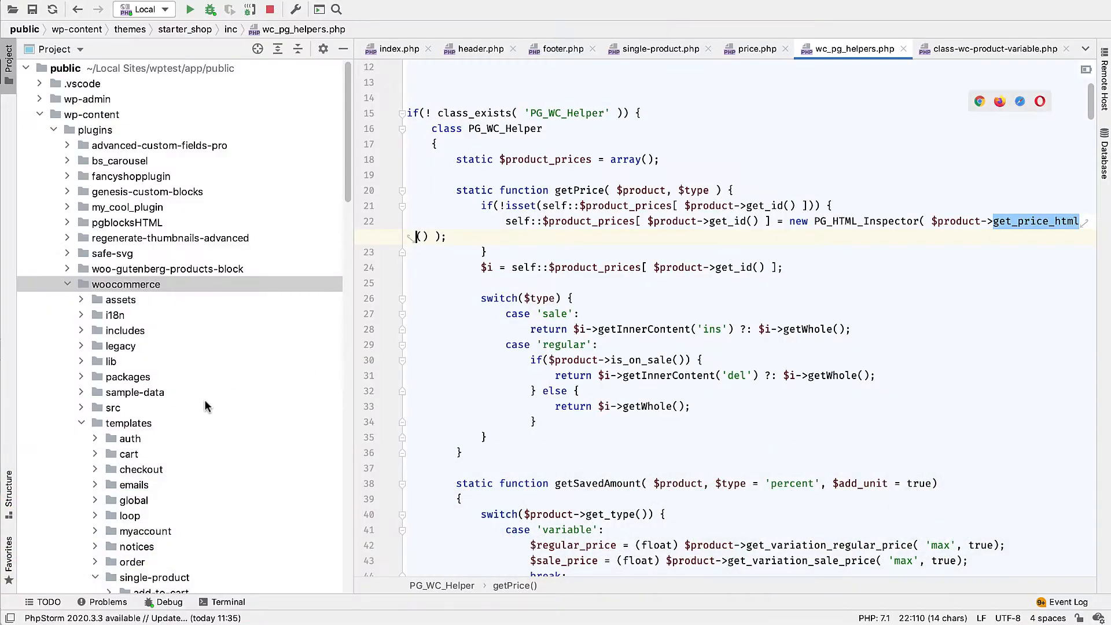
Step: Scroll the Project tree and expand starter_shop's woocommerce single-product template folder
scroll(down, 3)
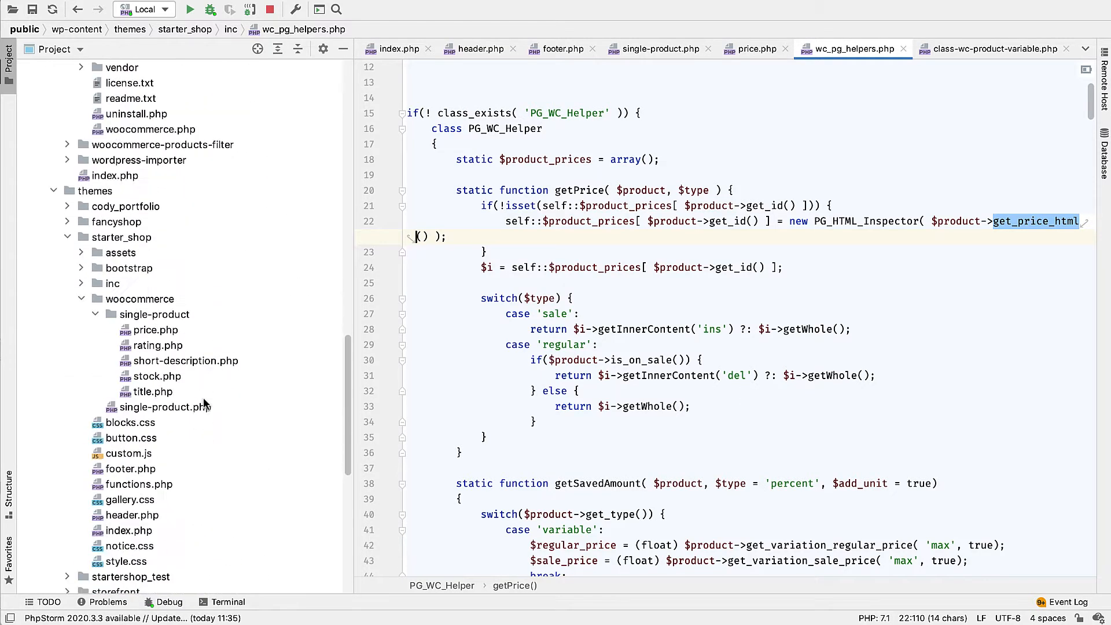
double_click(157, 376)
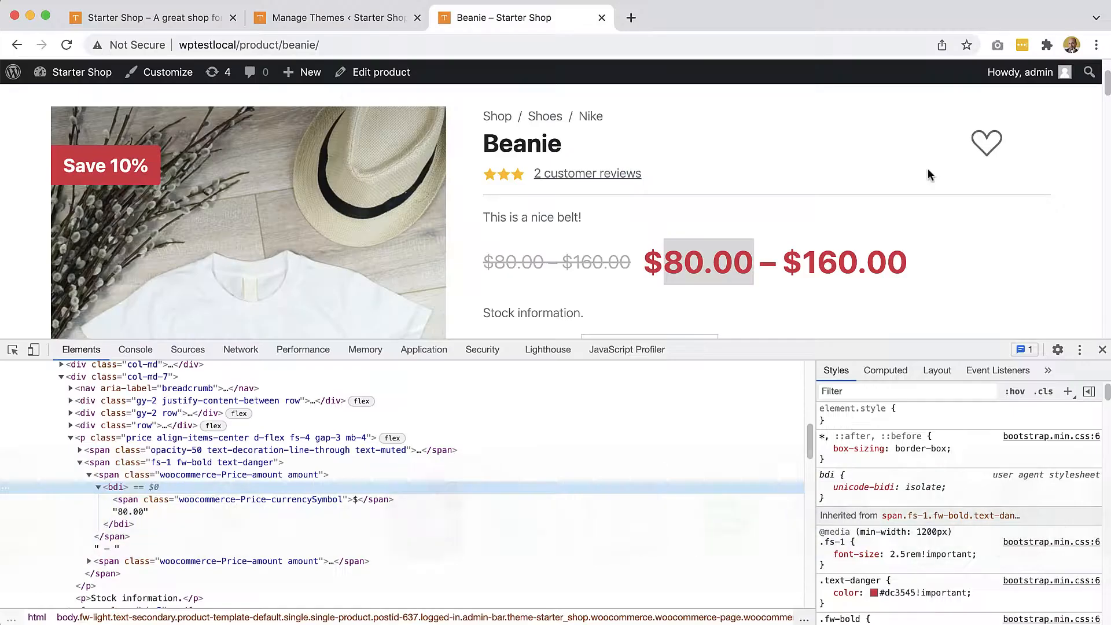
Step: Close DevTools, load wptestlocal/product/cap, and inspect its Out of stock text
click(66, 45)
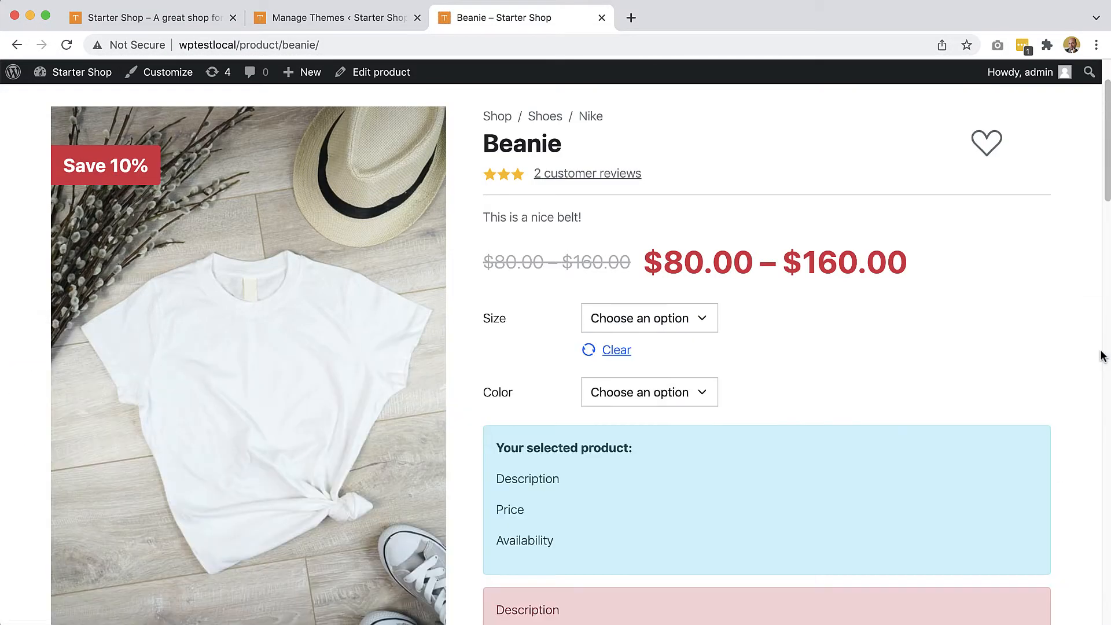
mouse_move(857, 302)
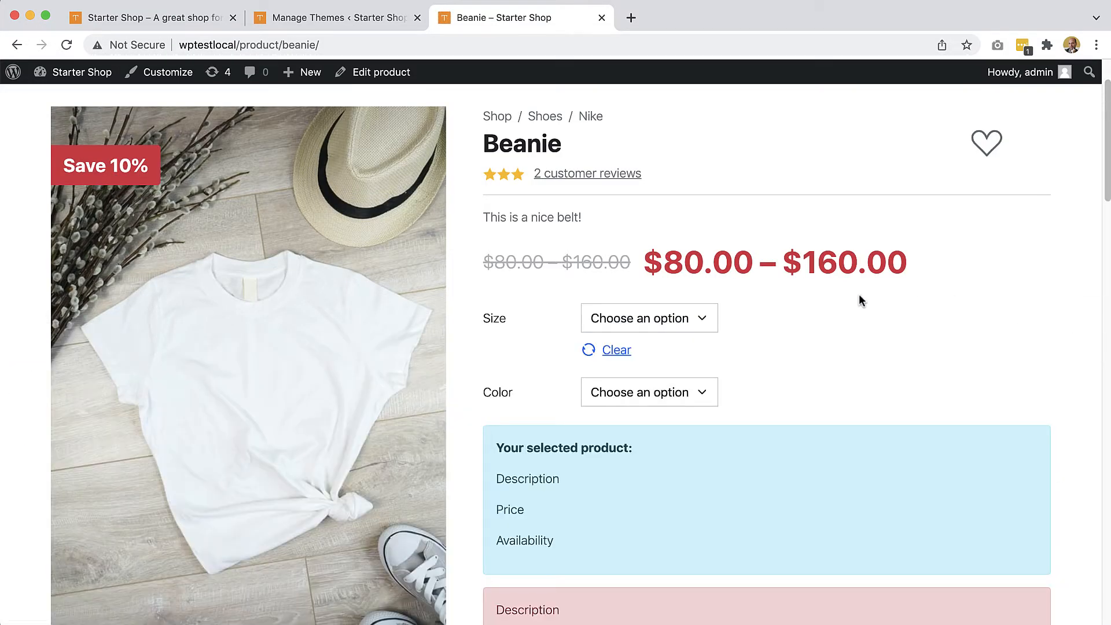
click(251, 45)
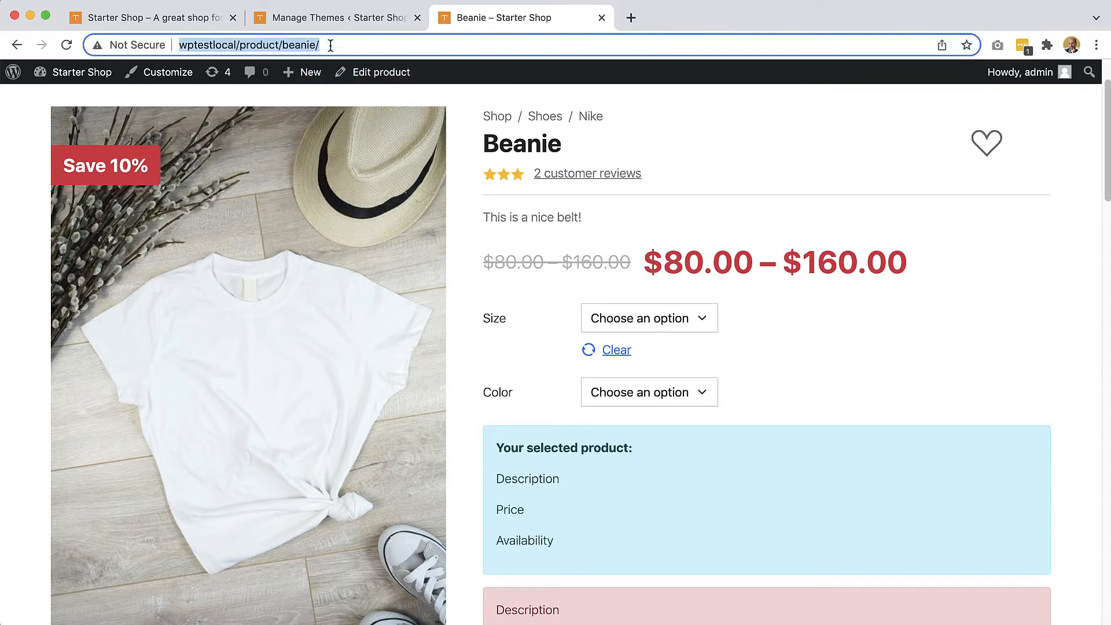
text(wptestlocal/product/bea)
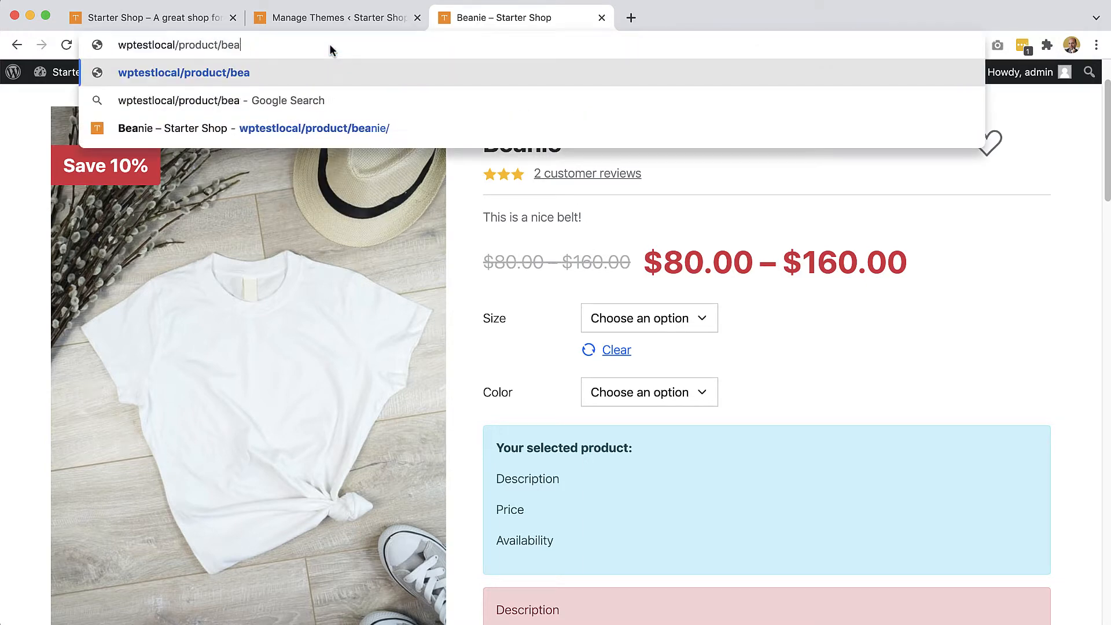
text(cap/)
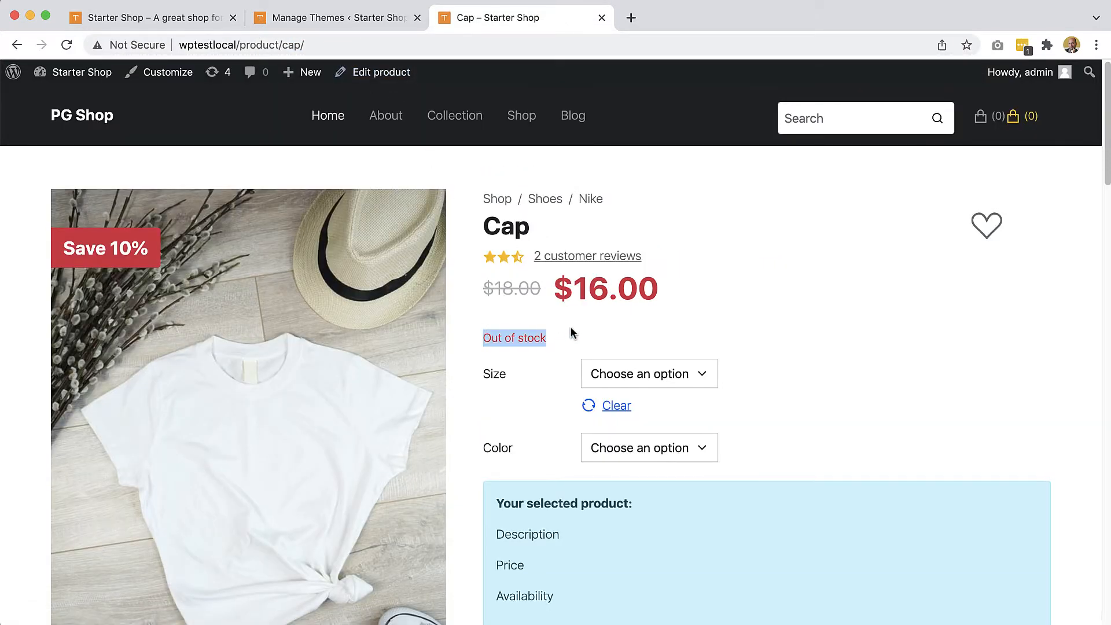
right_click(534, 338)
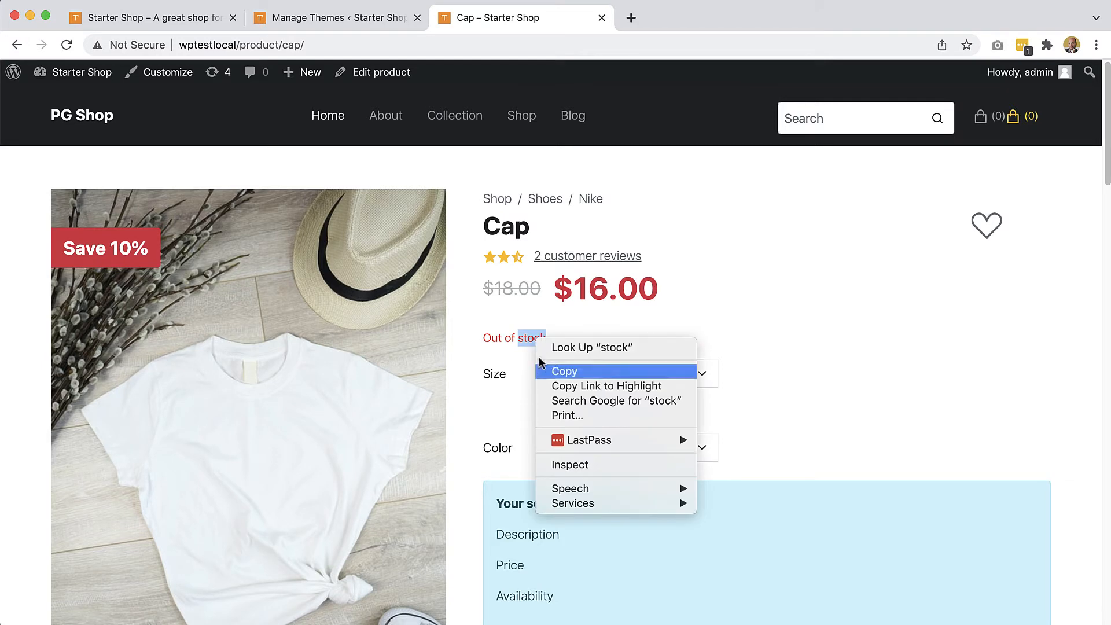
click(570, 465)
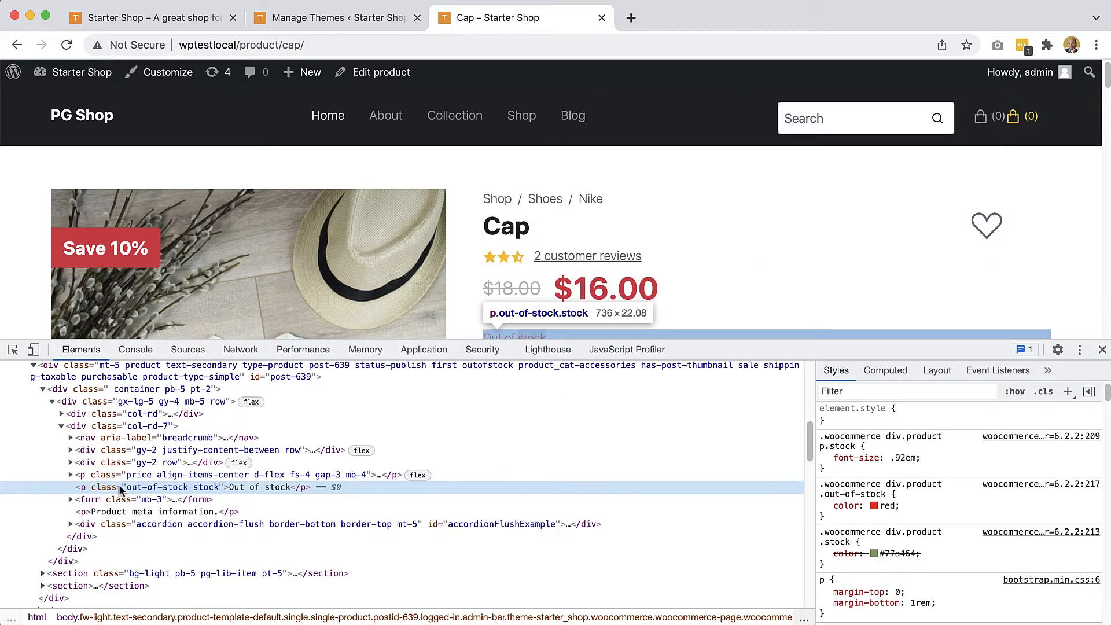
click(824, 458)
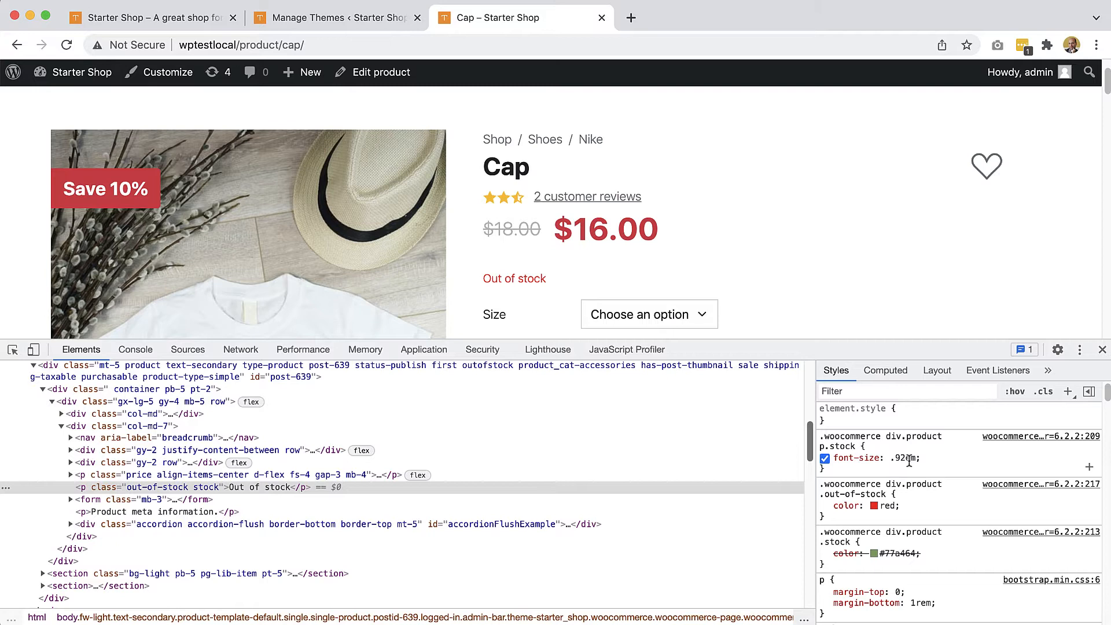
mouse_move(889, 458)
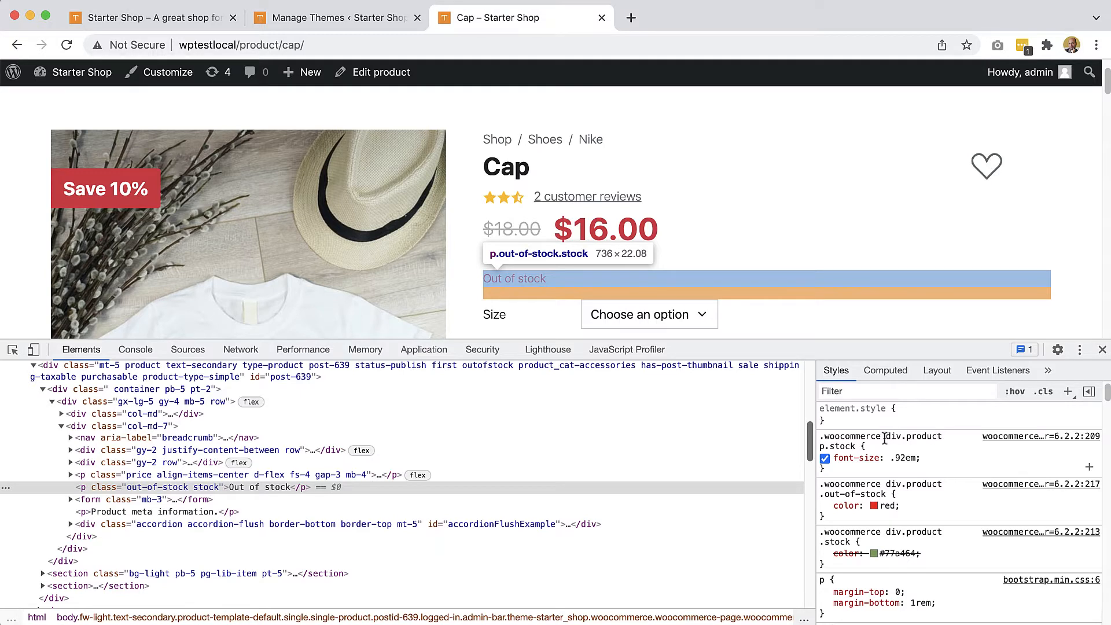
mouse_move(912, 437)
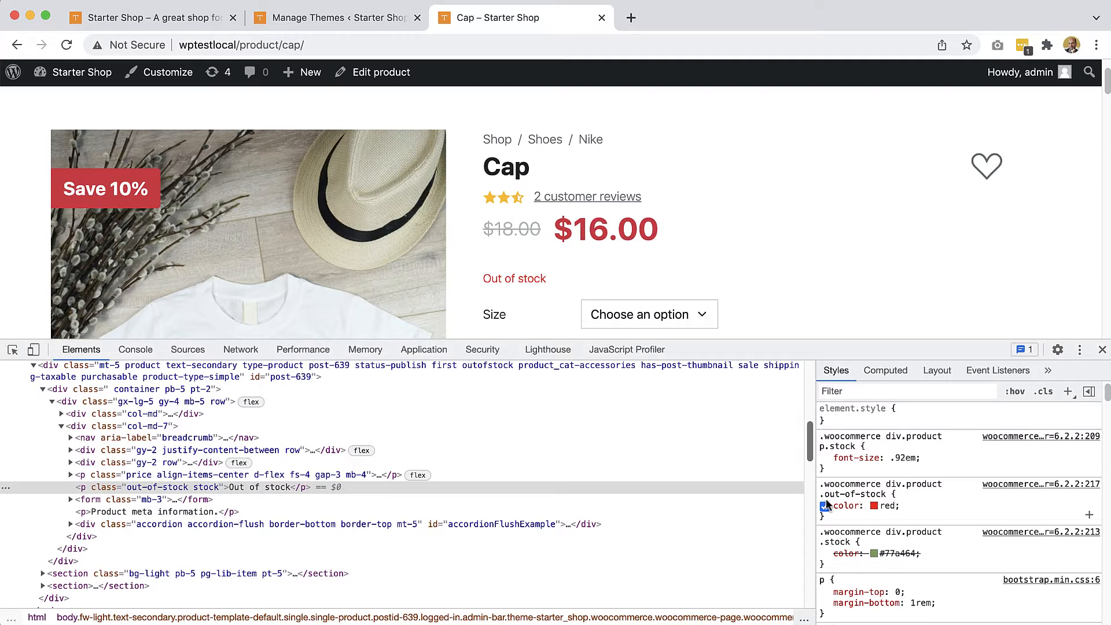
click(824, 506)
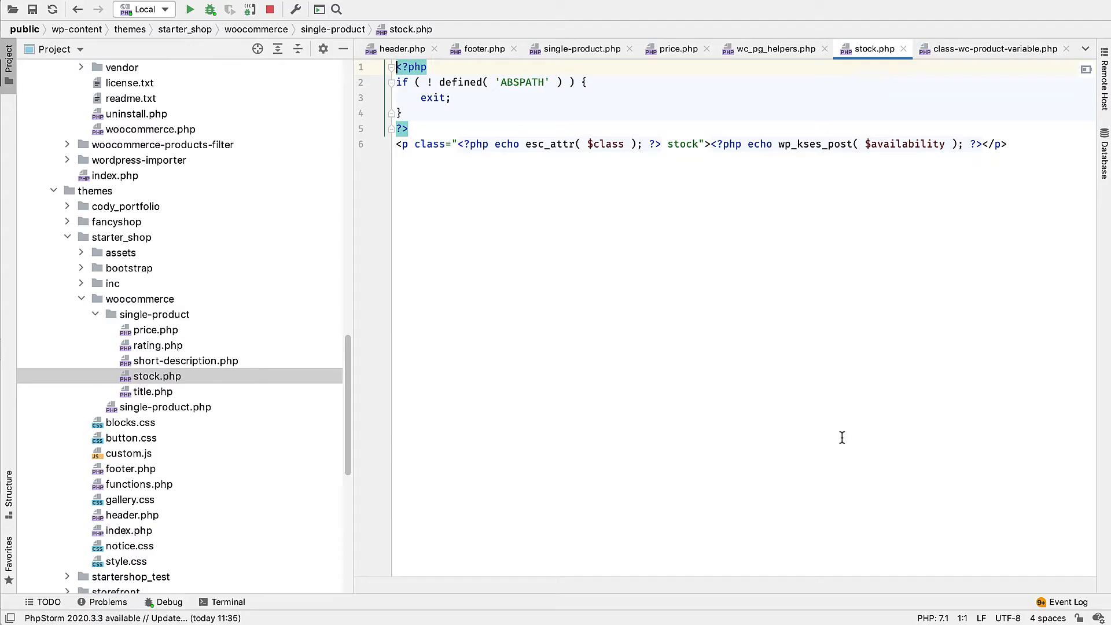
mouse_move(844, 443)
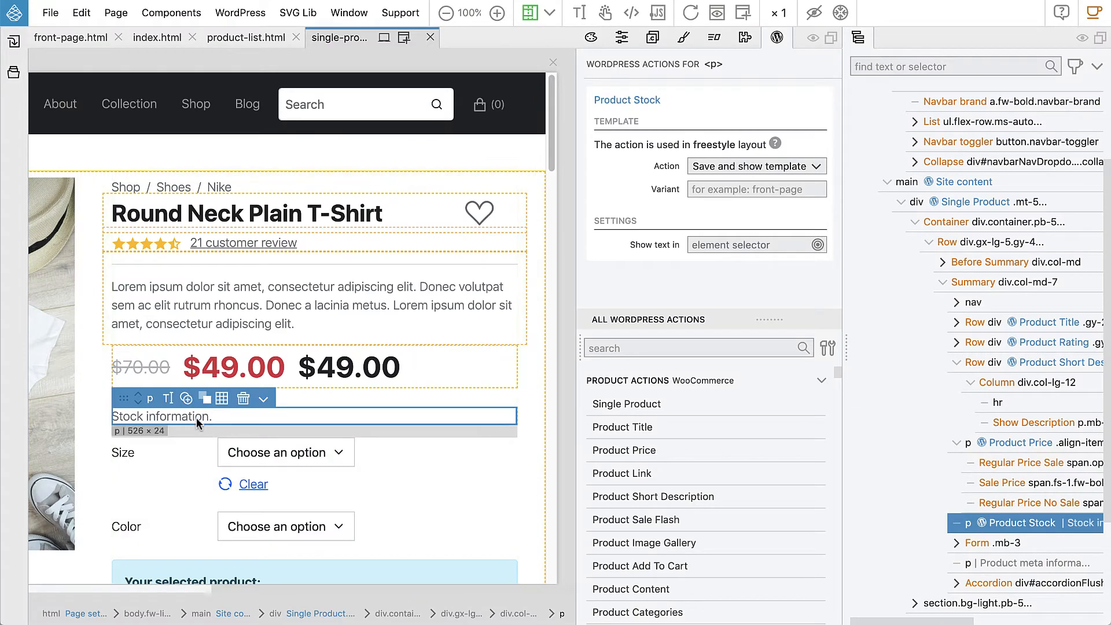
Step: Transform the stock paragraph into a div and give it an mb-2 bottom margin
right_click(162, 417)
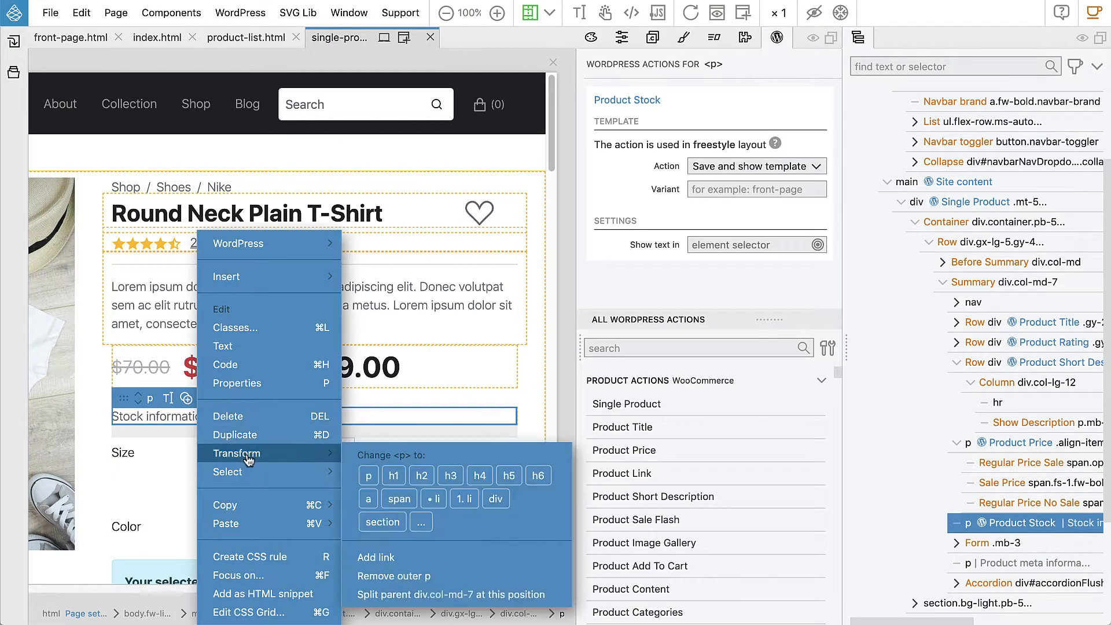
mouse_move(496, 499)
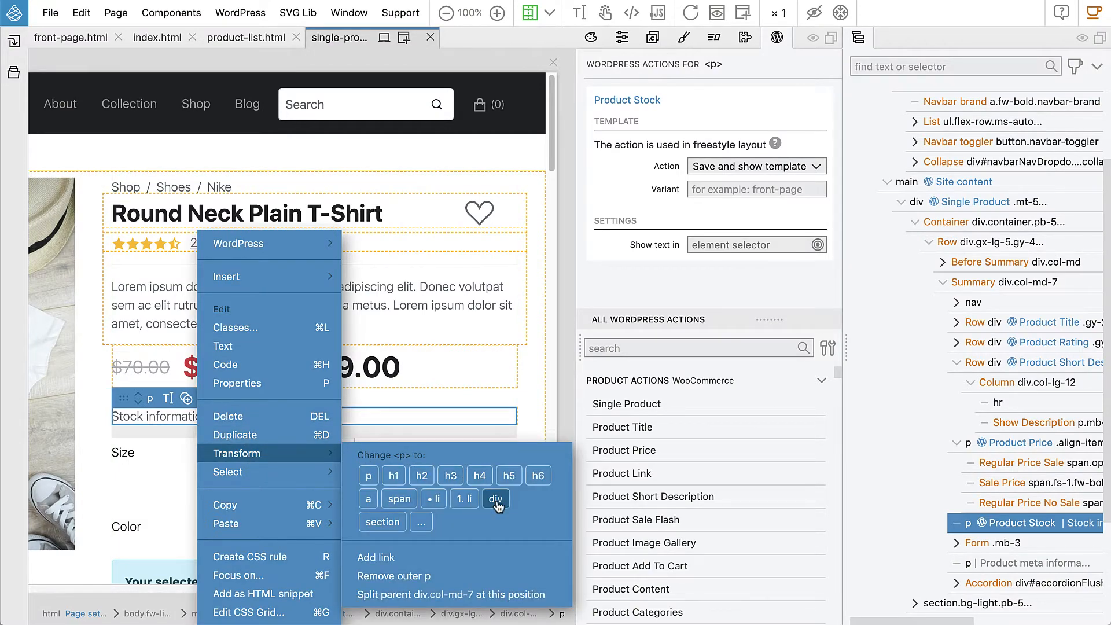
click(495, 499)
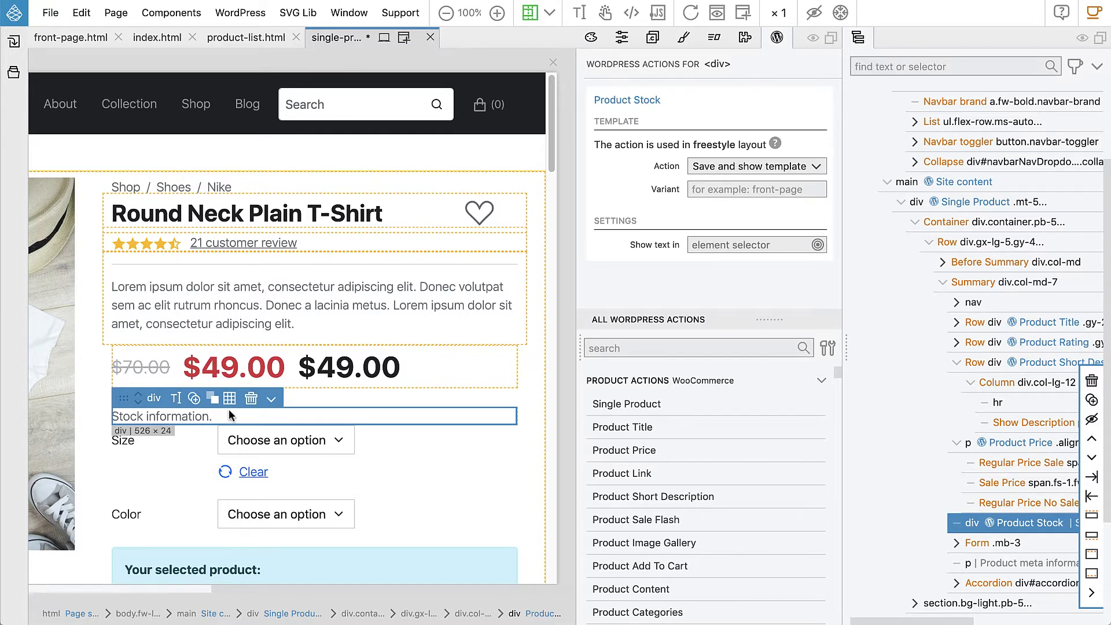
click(623, 37)
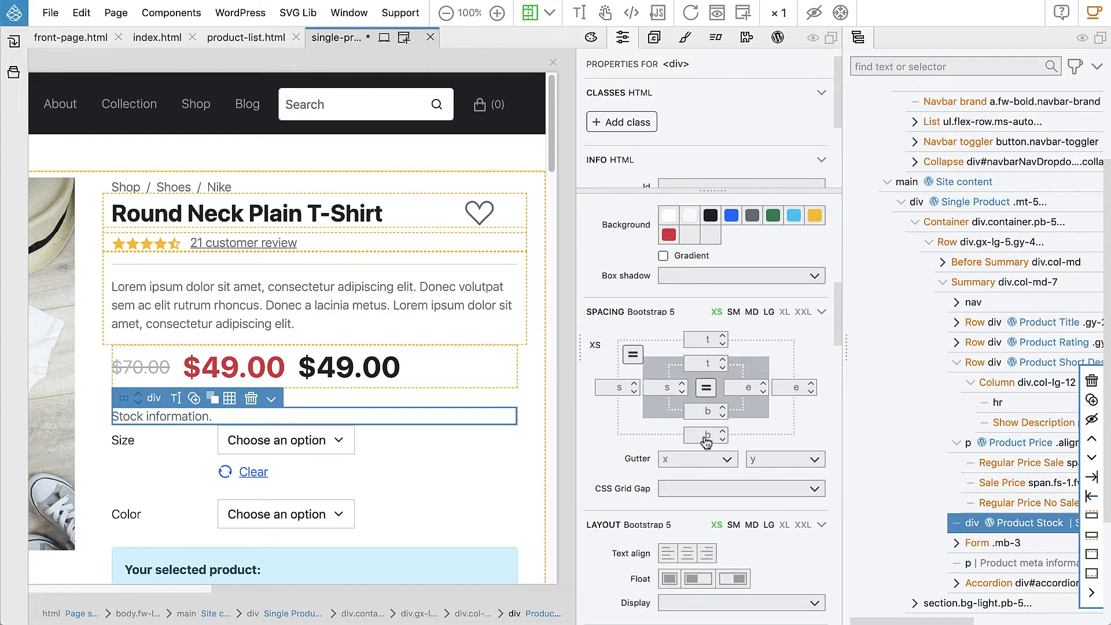
click(705, 435)
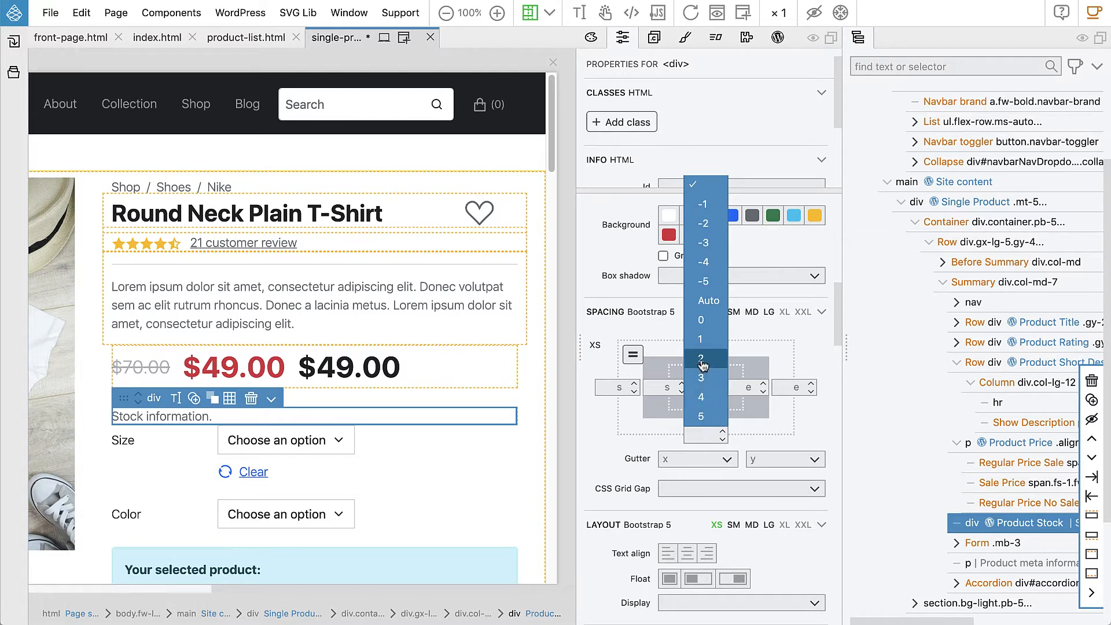
click(701, 358)
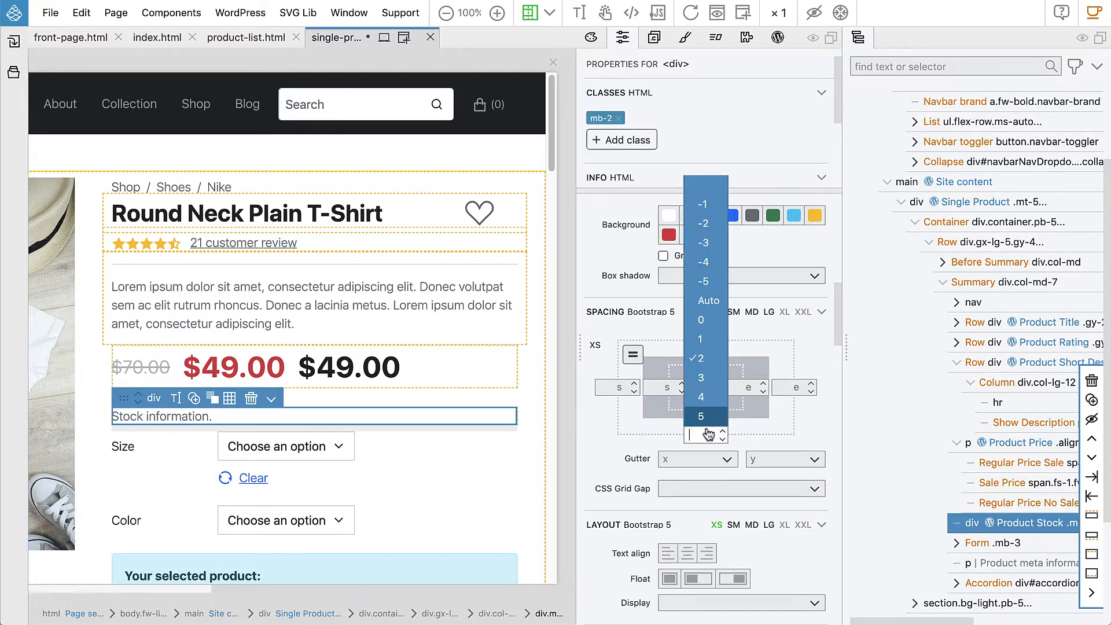
click(701, 378)
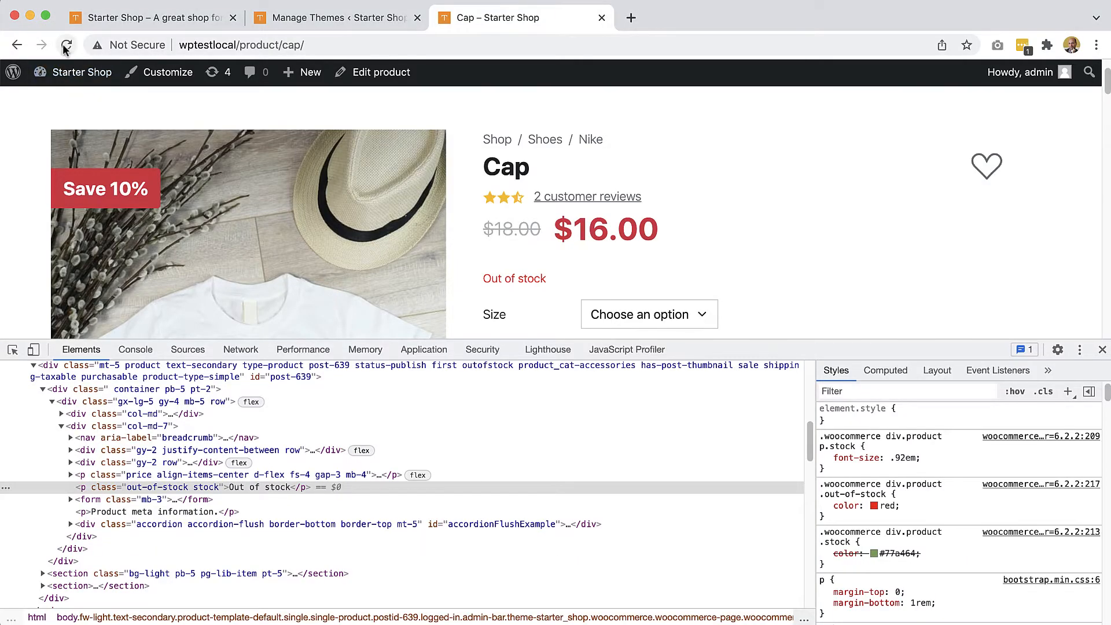
click(66, 46)
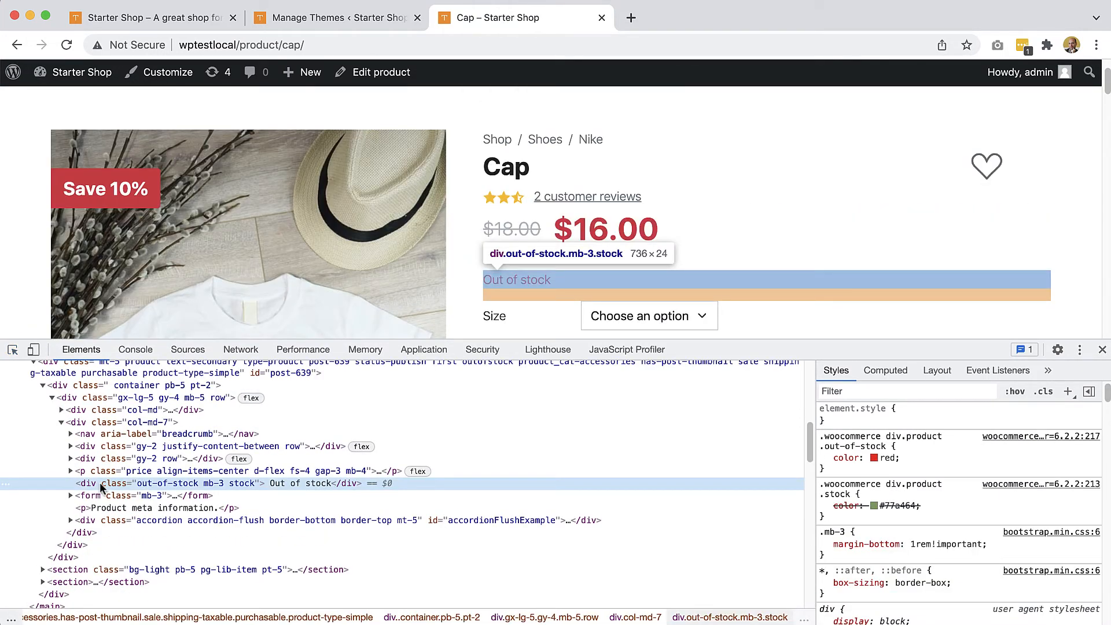
mouse_move(804, 484)
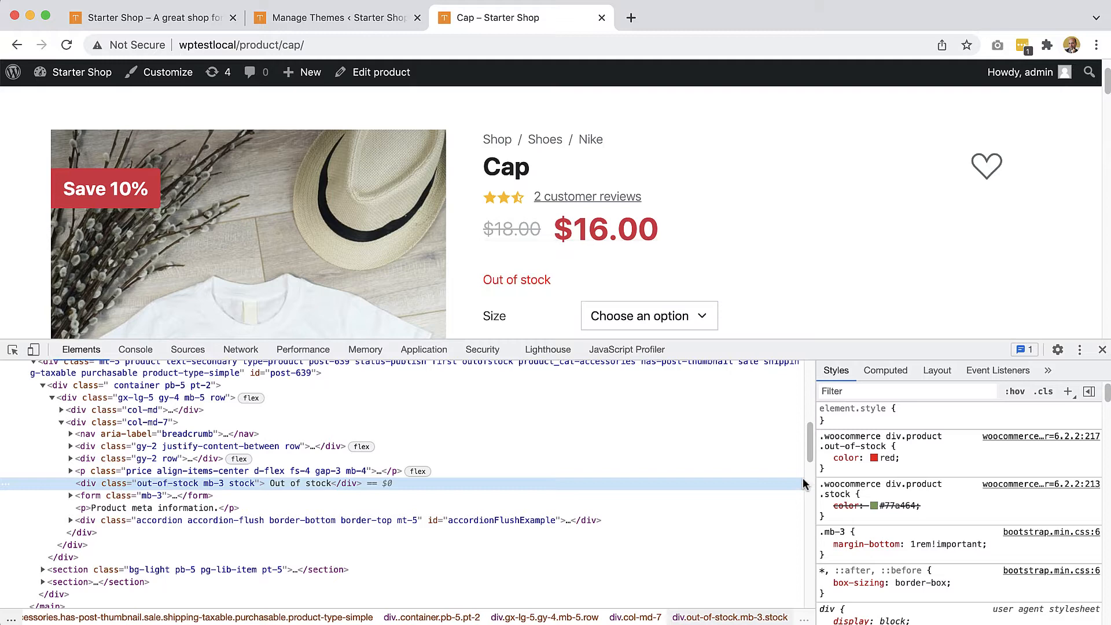
mouse_move(240, 483)
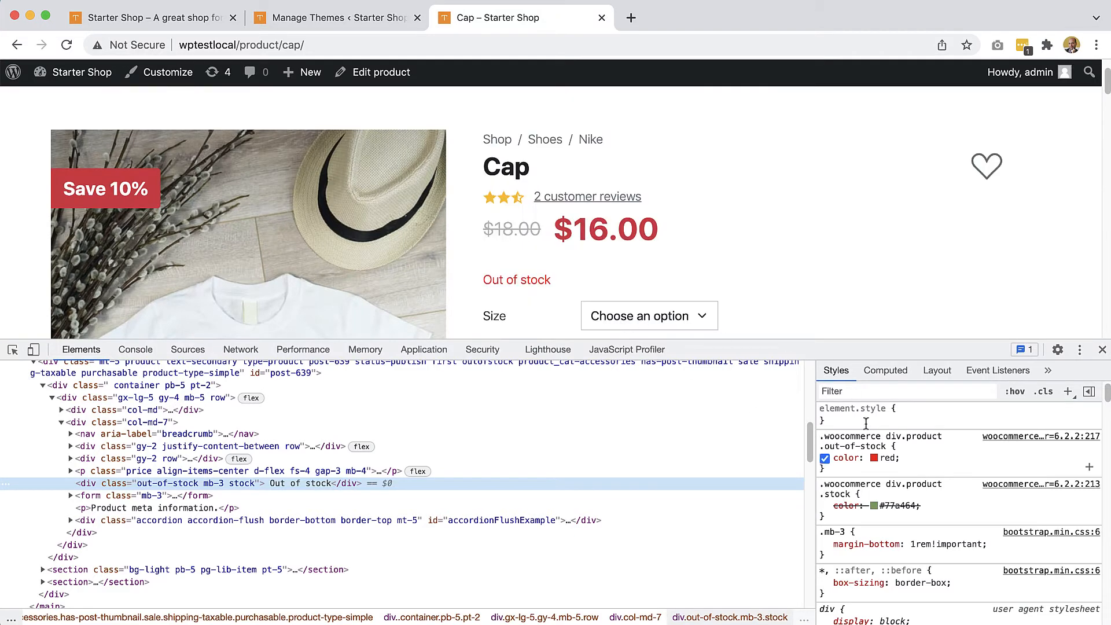
click(825, 506)
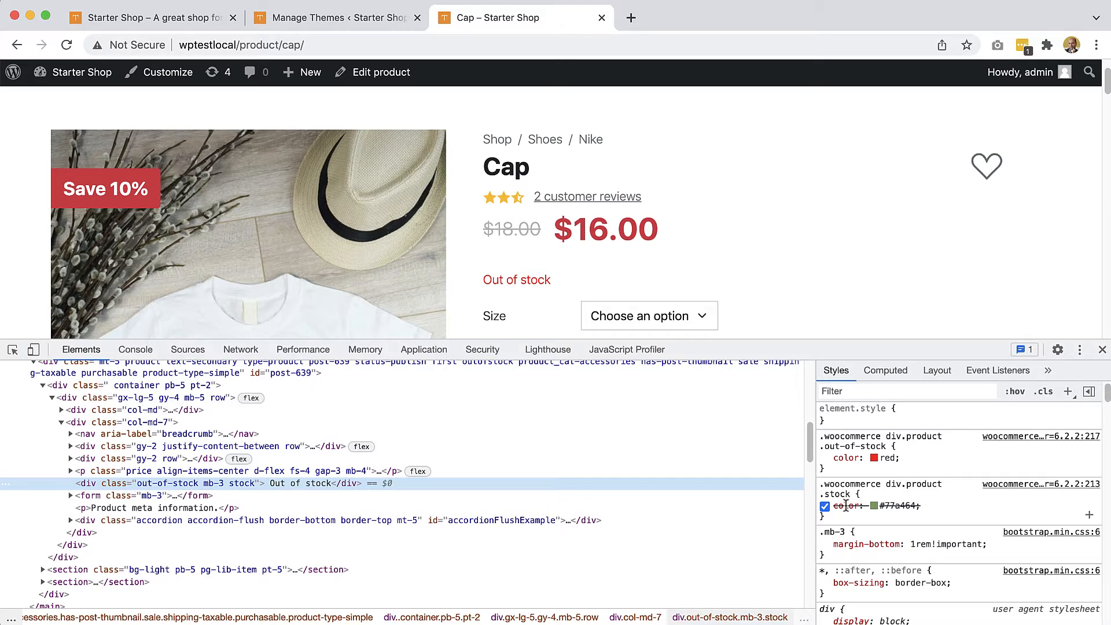
click(825, 506)
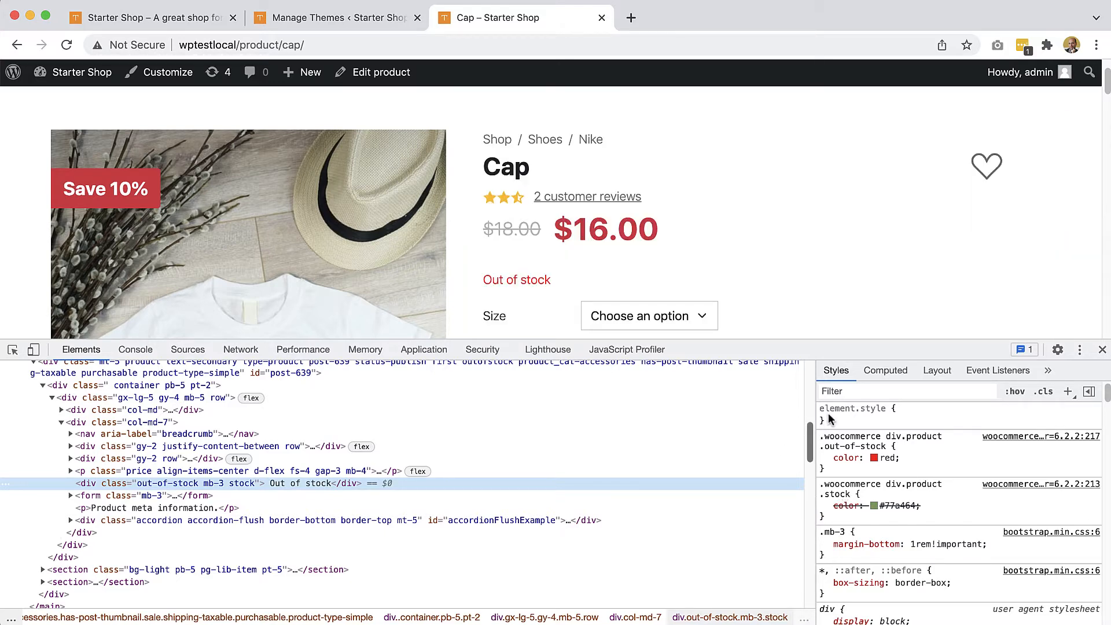
mouse_move(497, 275)
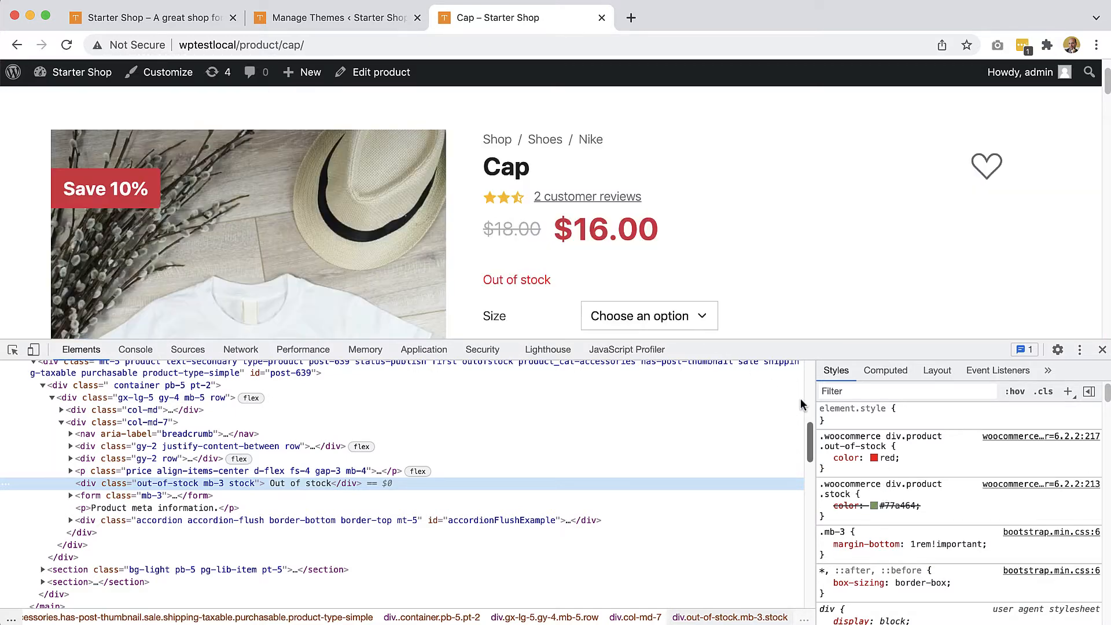
click(825, 458)
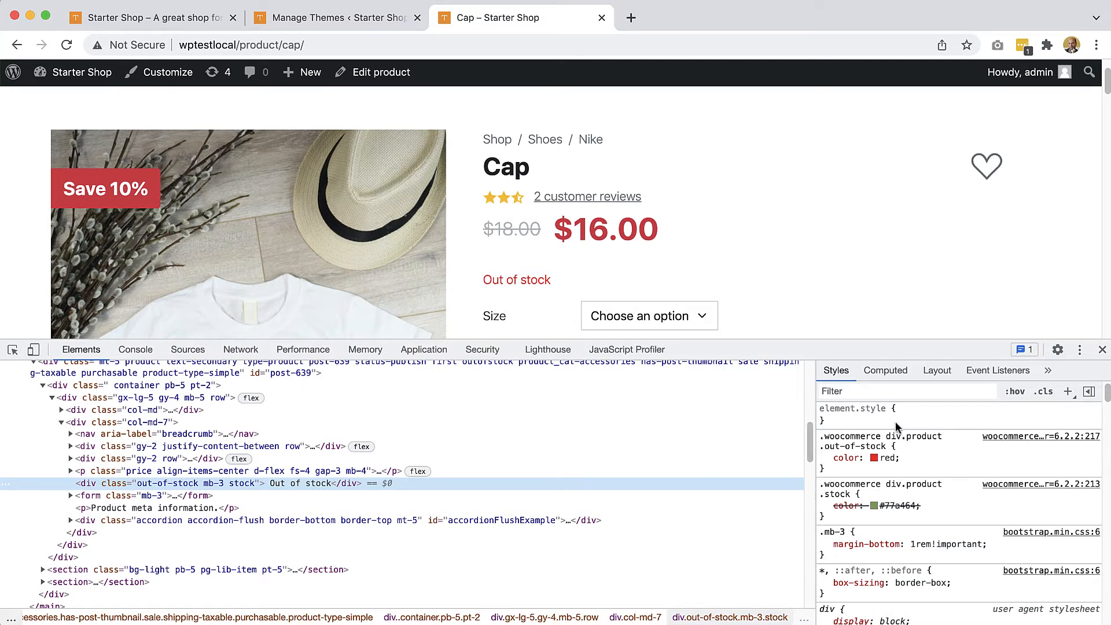
mouse_move(540, 297)
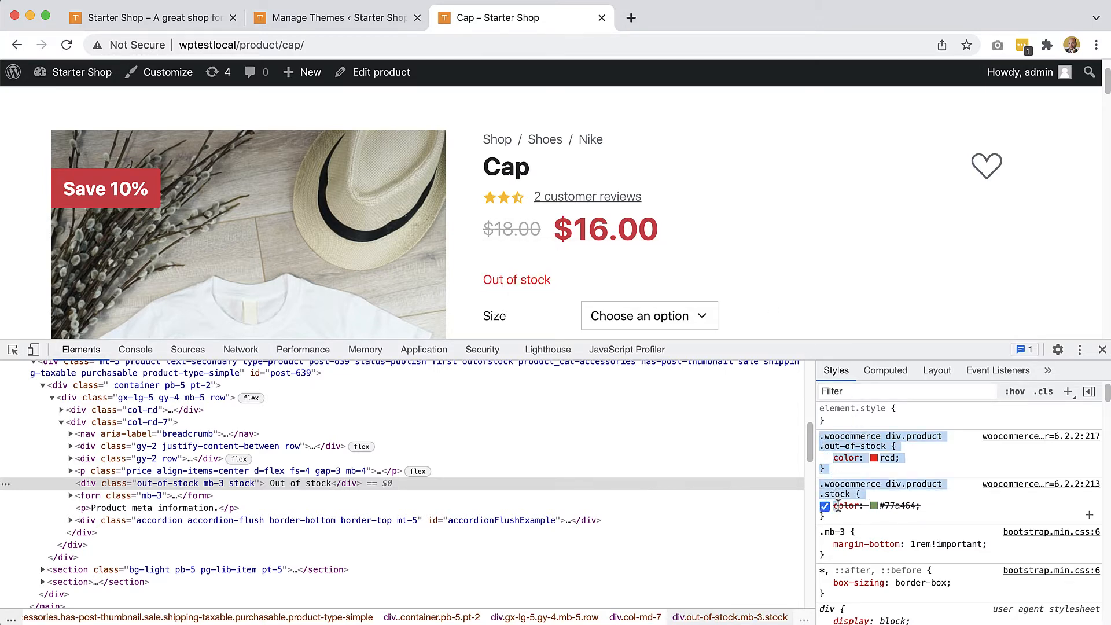
click(825, 506)
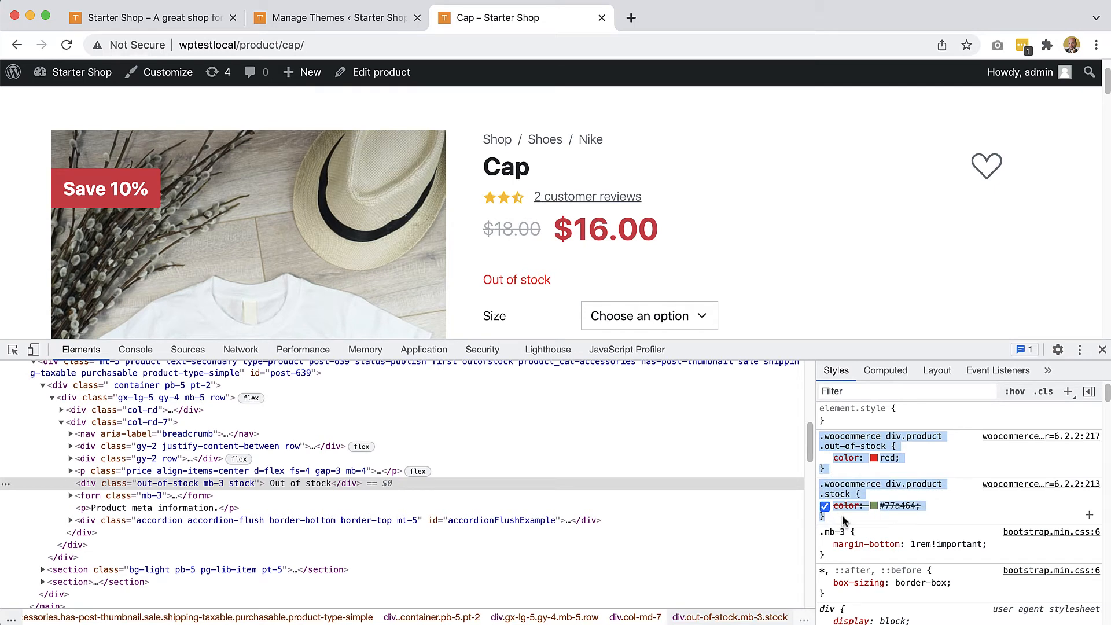
mouse_move(869, 446)
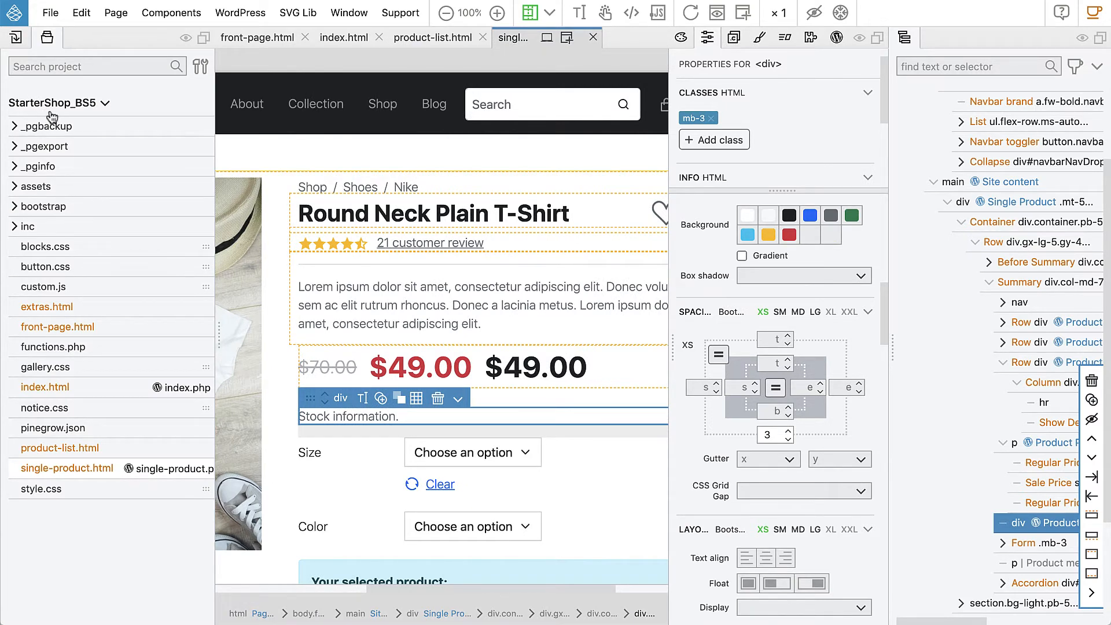
Step: Create custom.css in the project and paste in the .stock colour rules
click(53, 103)
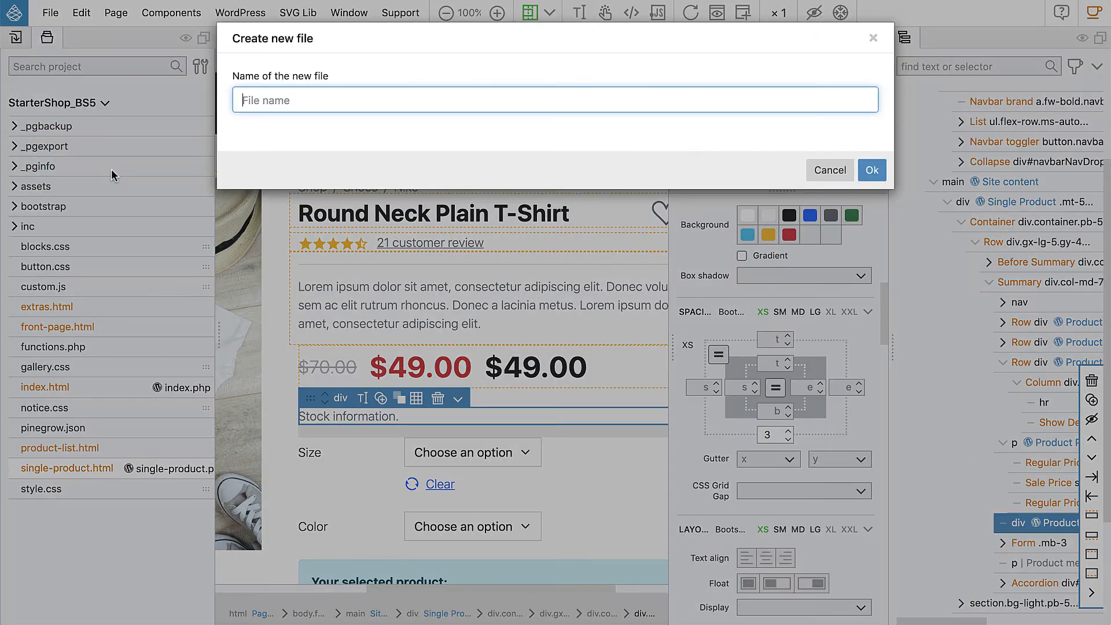
mouse_move(264, 157)
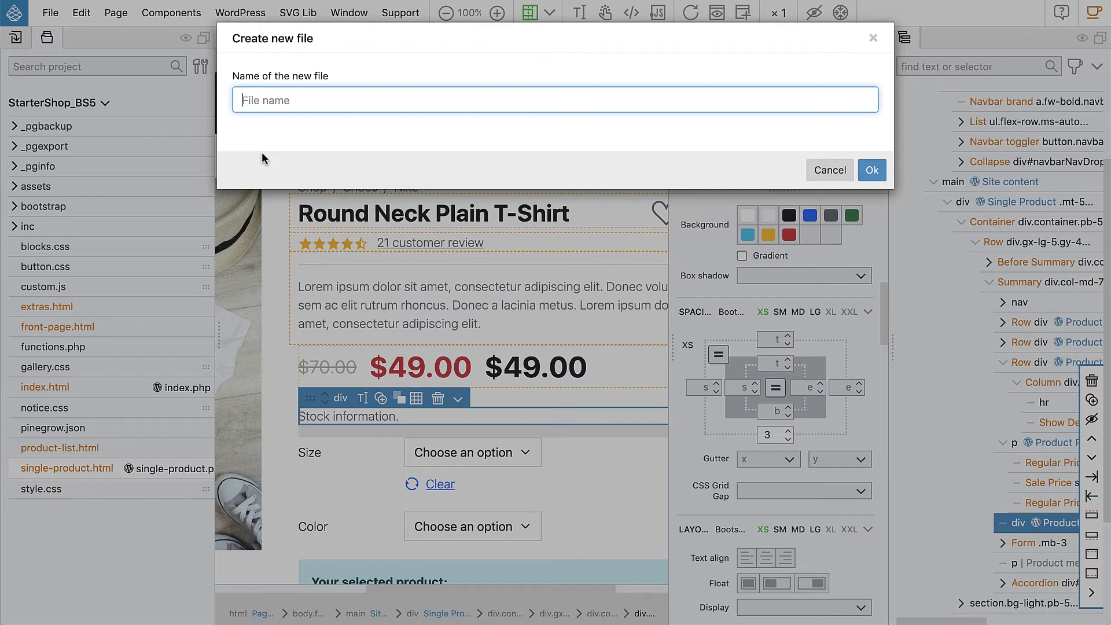
text(custom.css)
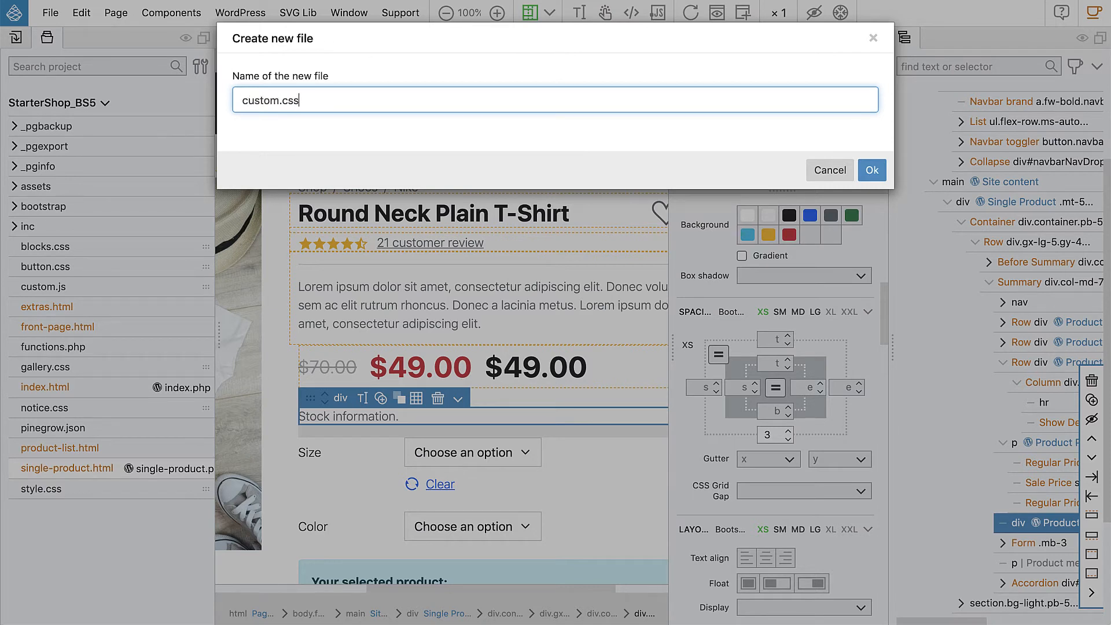
mouse_move(270, 128)
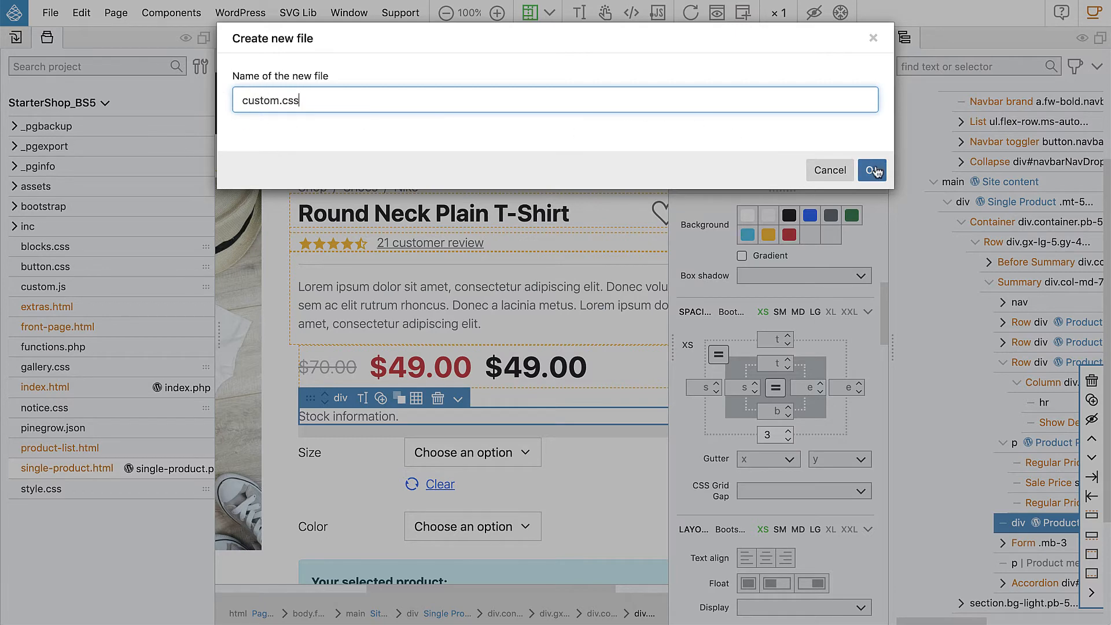
click(872, 170)
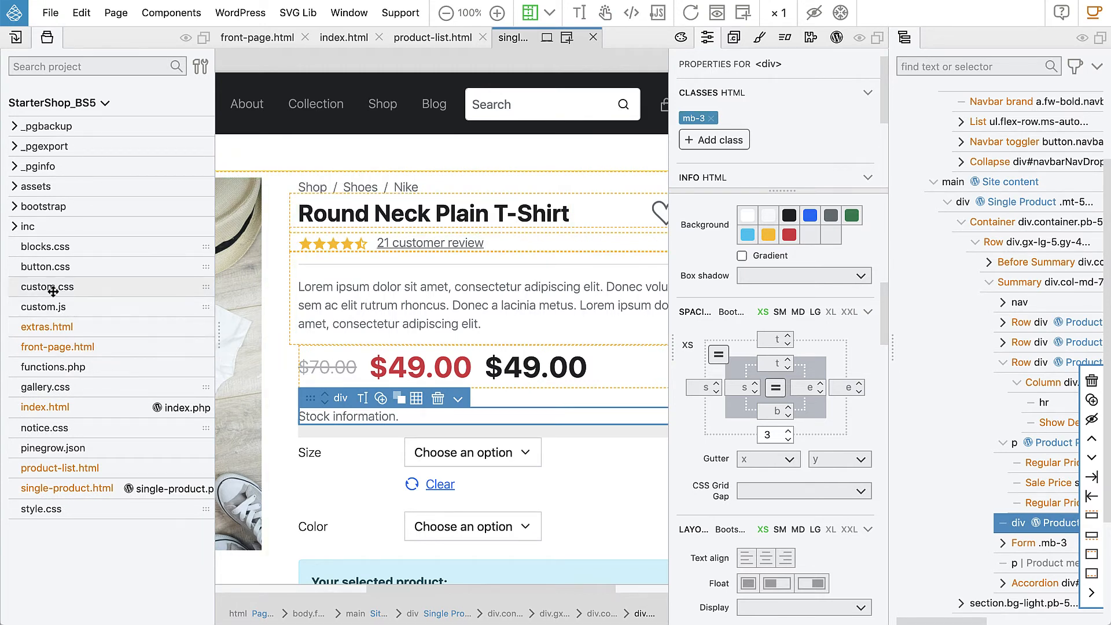
double_click(45, 287)
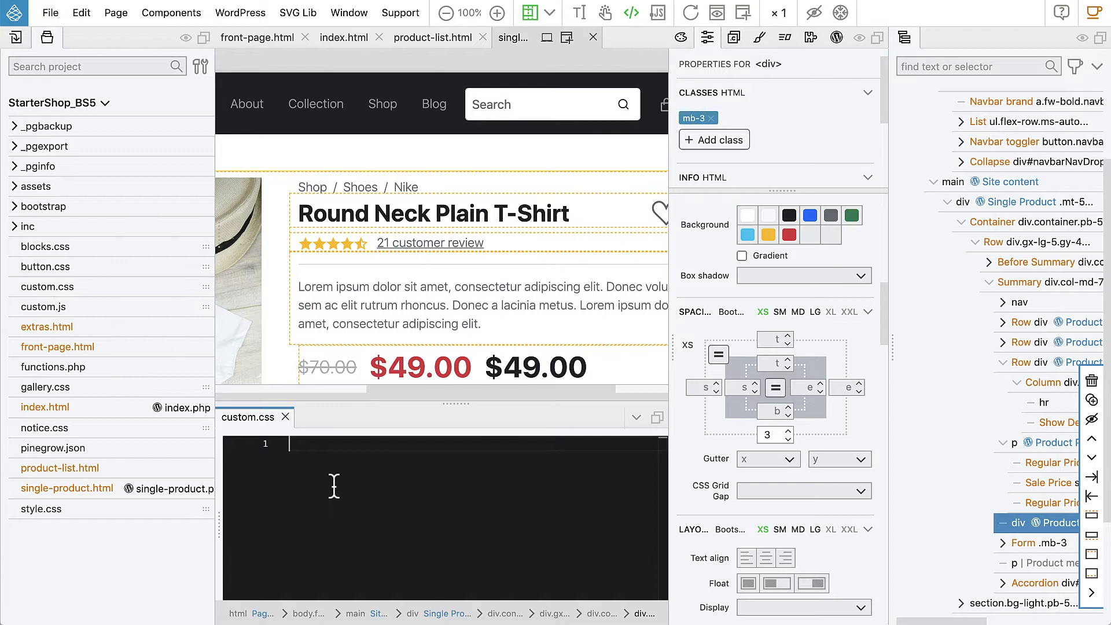
text(.woocommerce div.product .stock {\n  color: #77a464;\n})
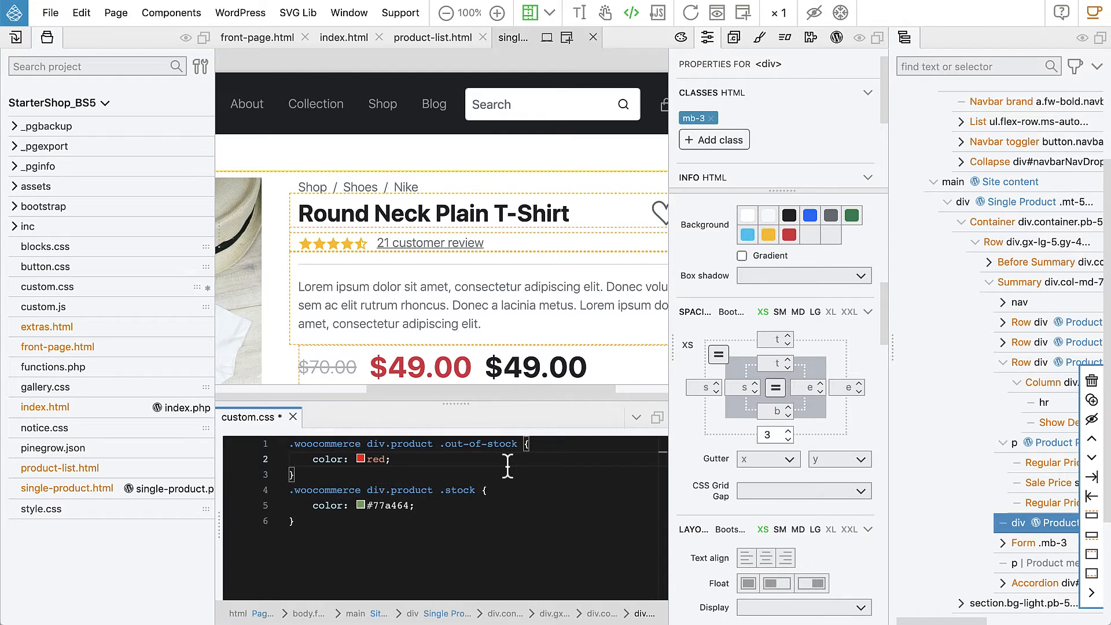
Step: Replace the out-of-stock red colour with var(--bs-danger)
key(Backspace)
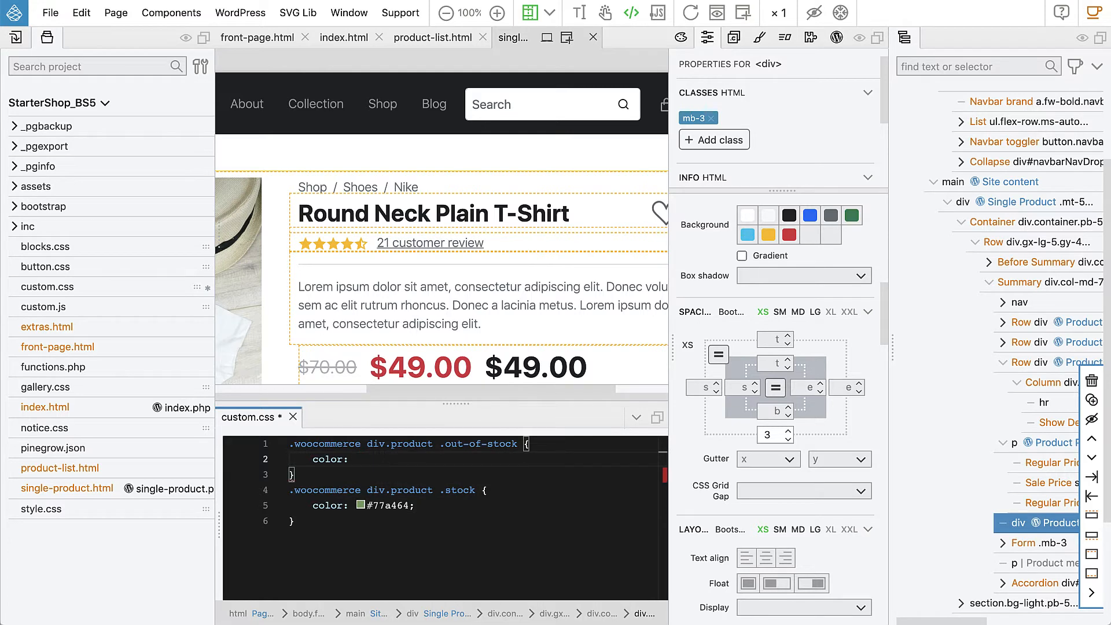
text(var())
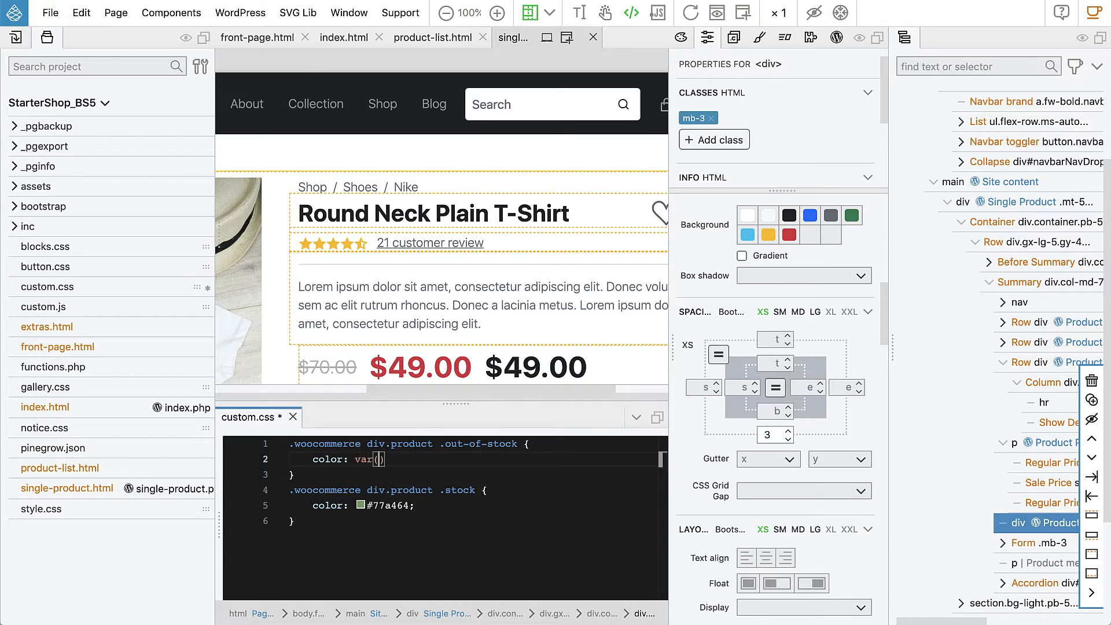
text(--)
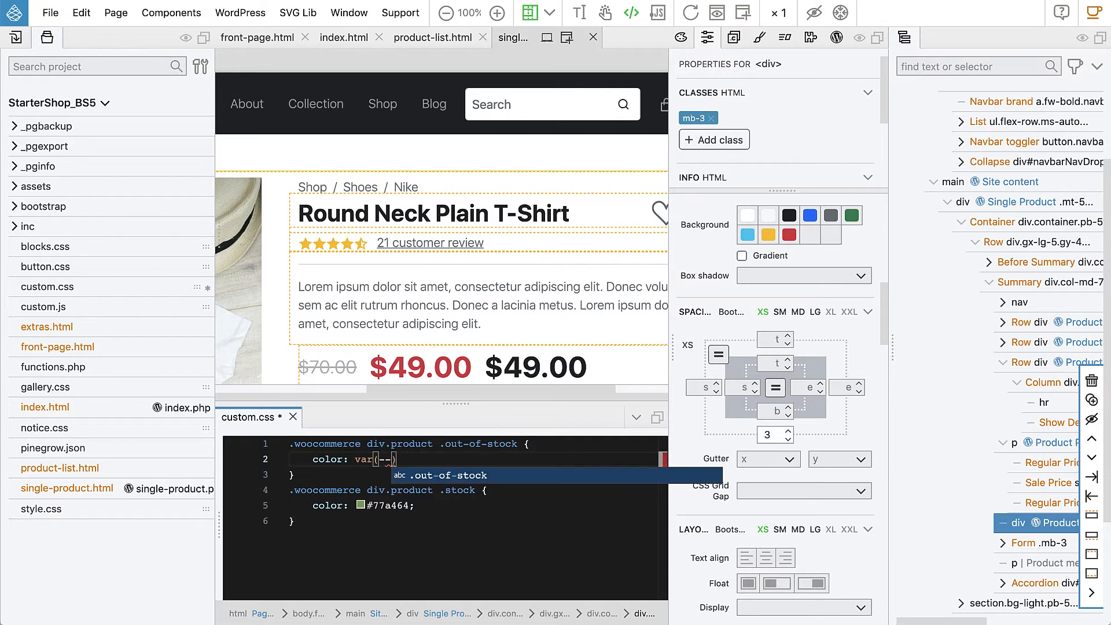
text(-bs-)
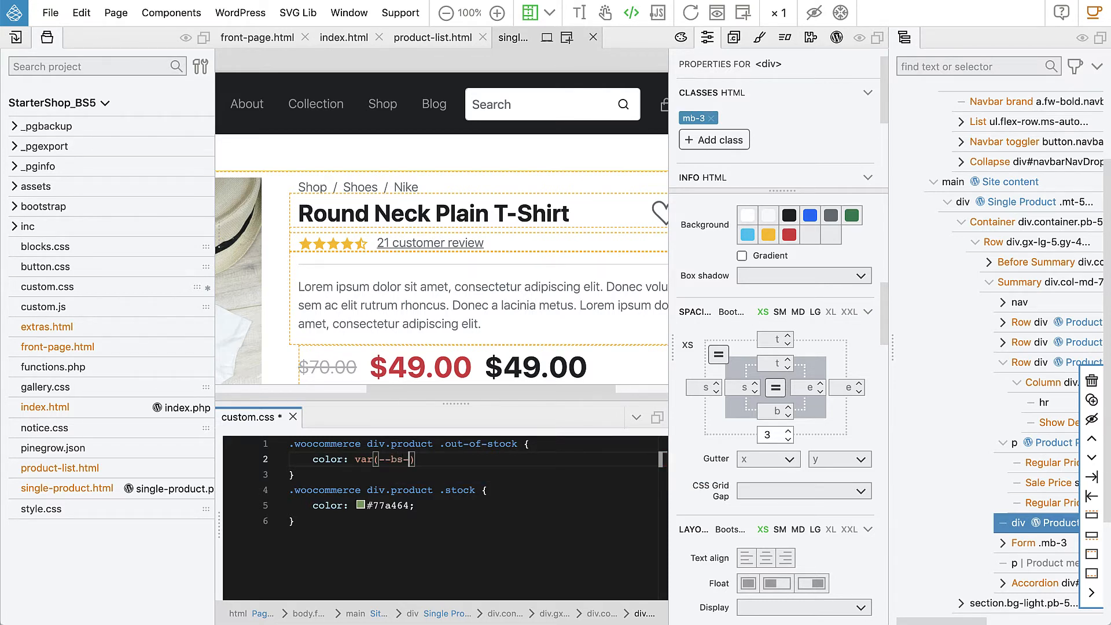
text(dange)
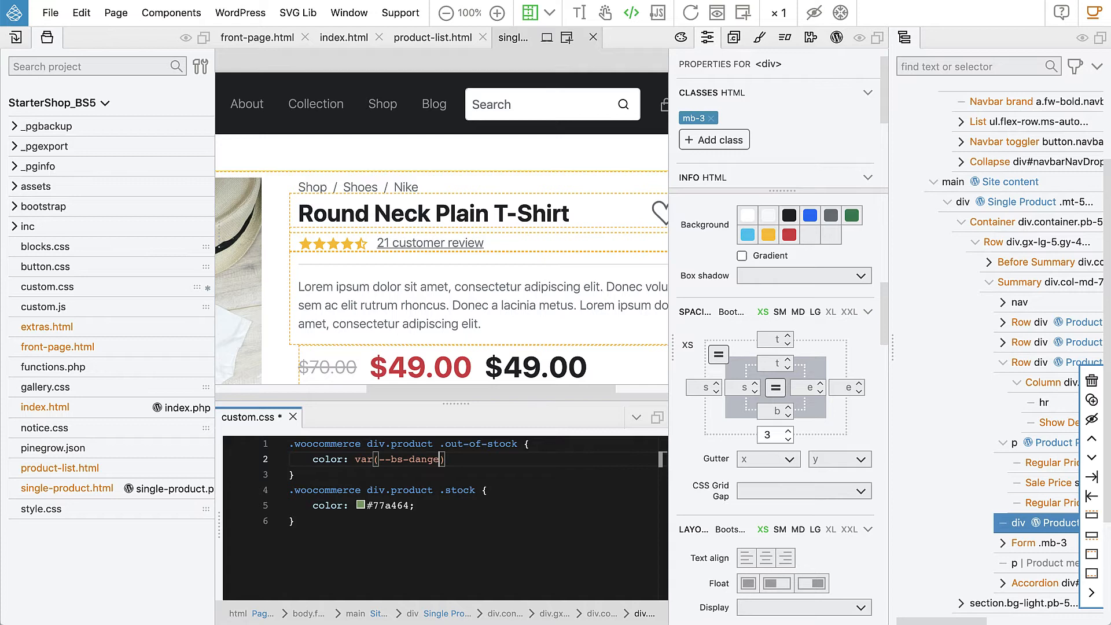
text(r)
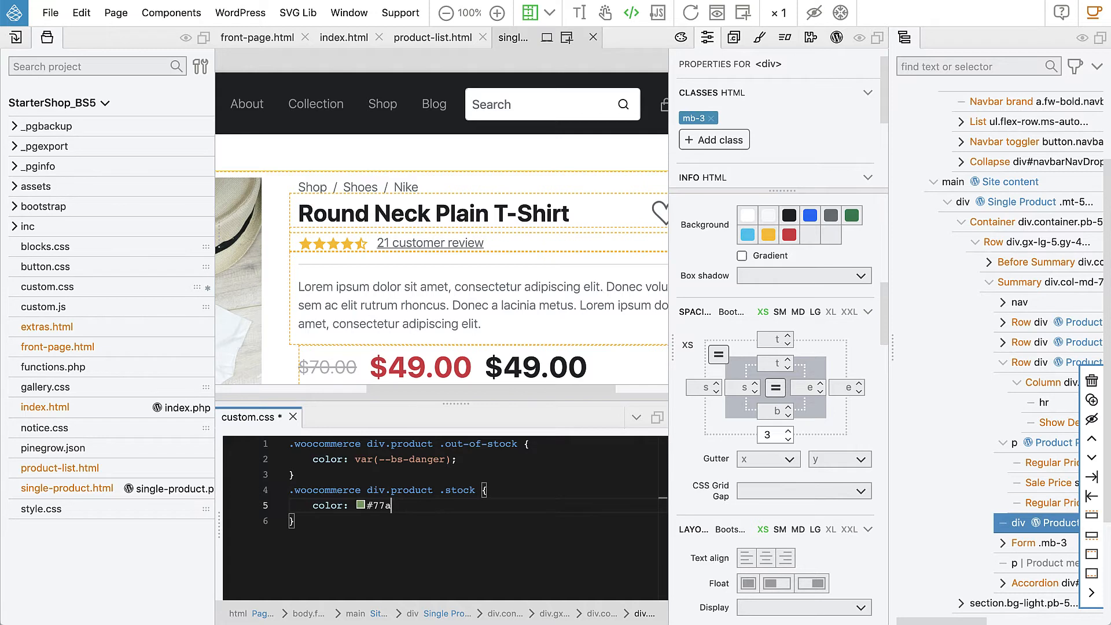
Step: Replace the stock hex colour with var(--bs-dark) and save custom.css
key(Backspace)
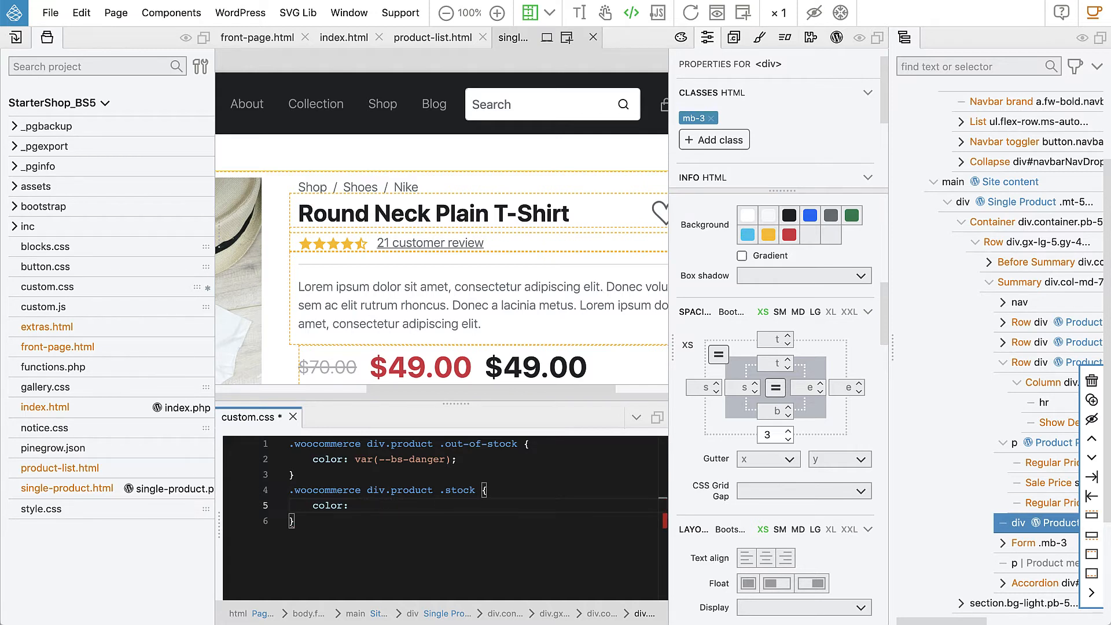
text(var(--bs-)
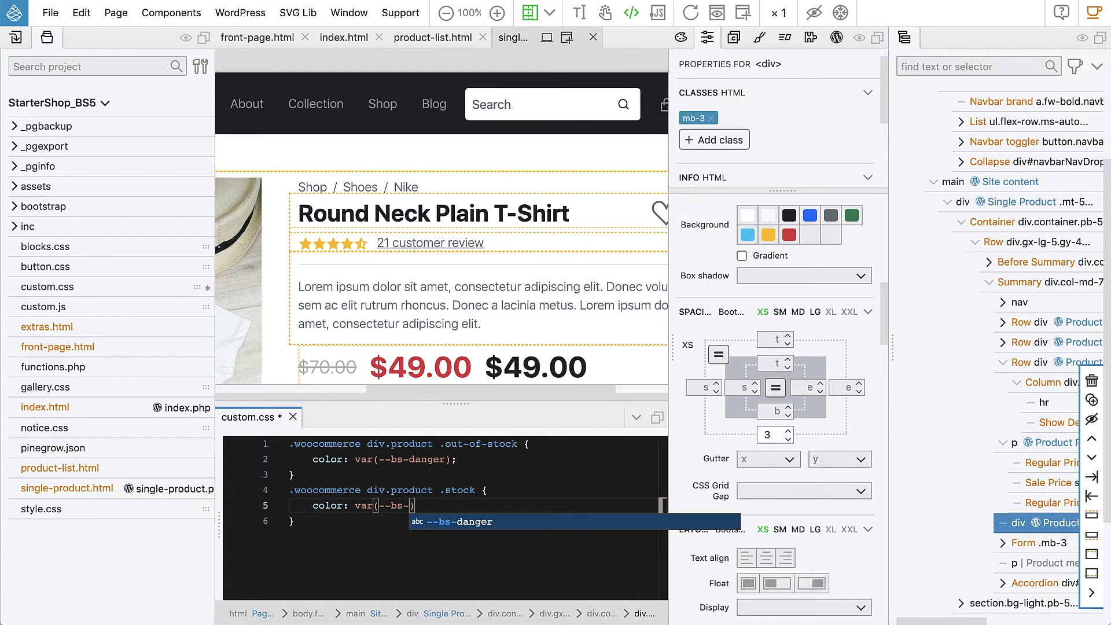
text(dark)
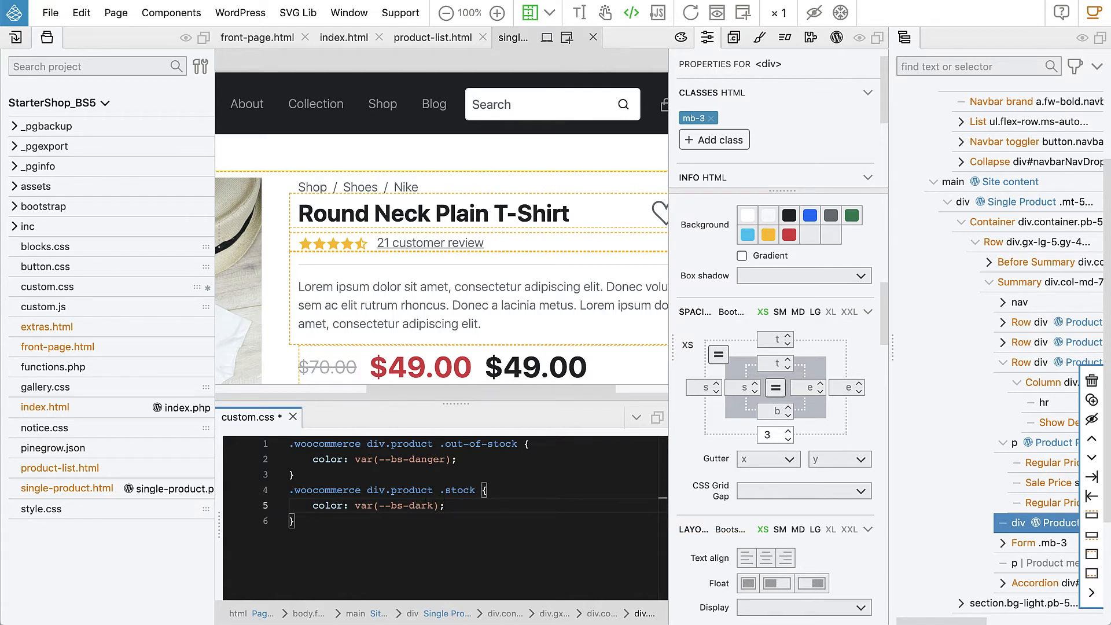
mouse_move(501, 519)
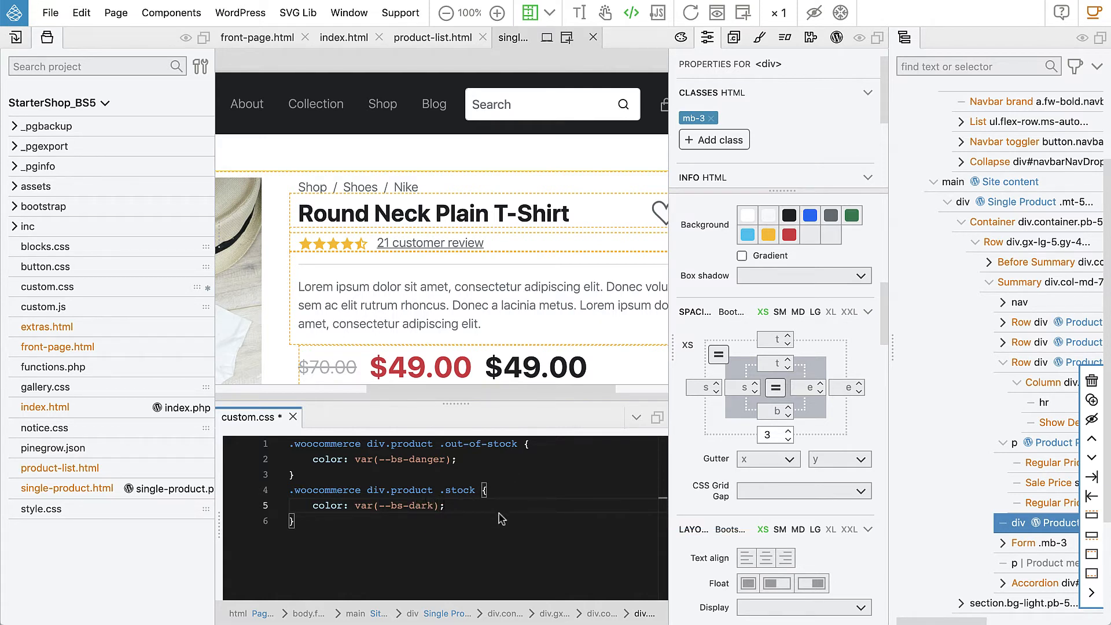
key(Ctrl+S)
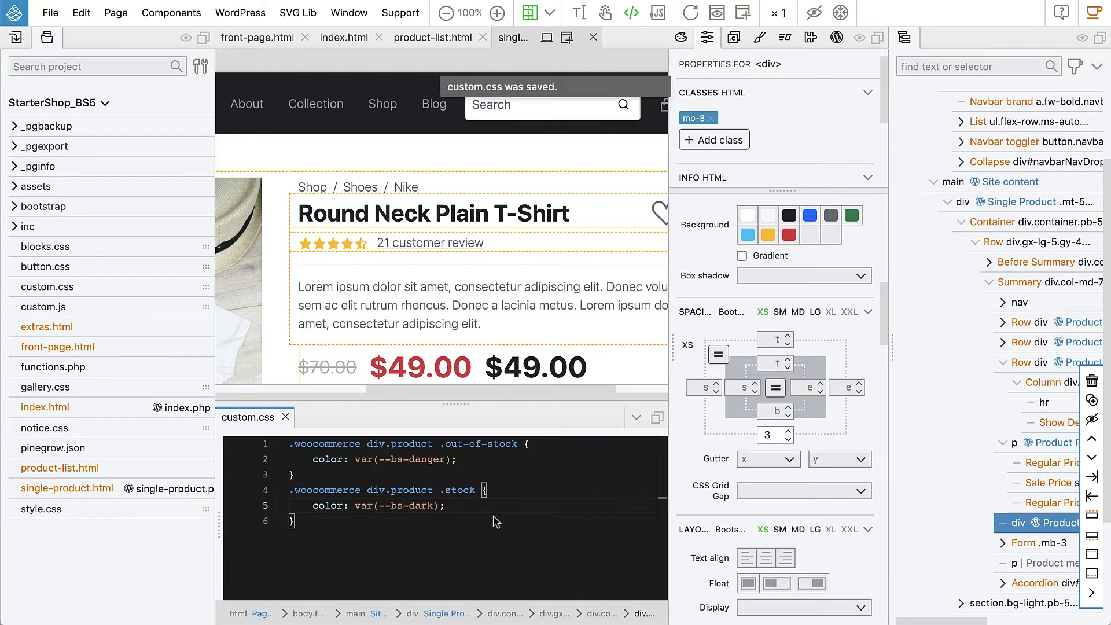
mouse_move(307, 450)
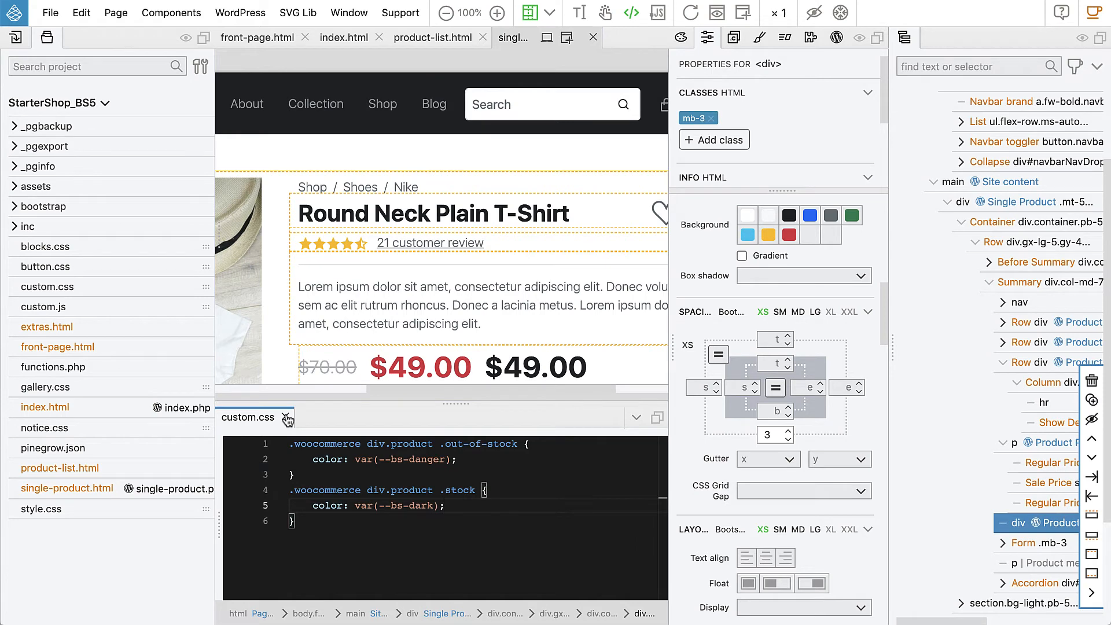
Step: Close the custom.css editor, attach custom.css to index.html, and export the WordPress theme
click(288, 418)
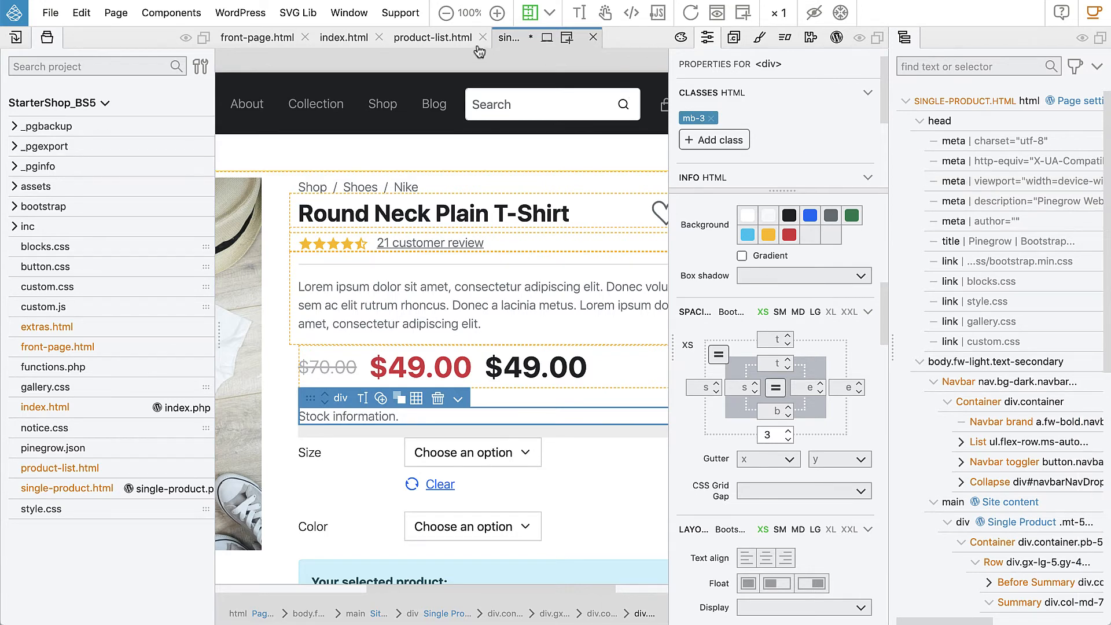
click(328, 37)
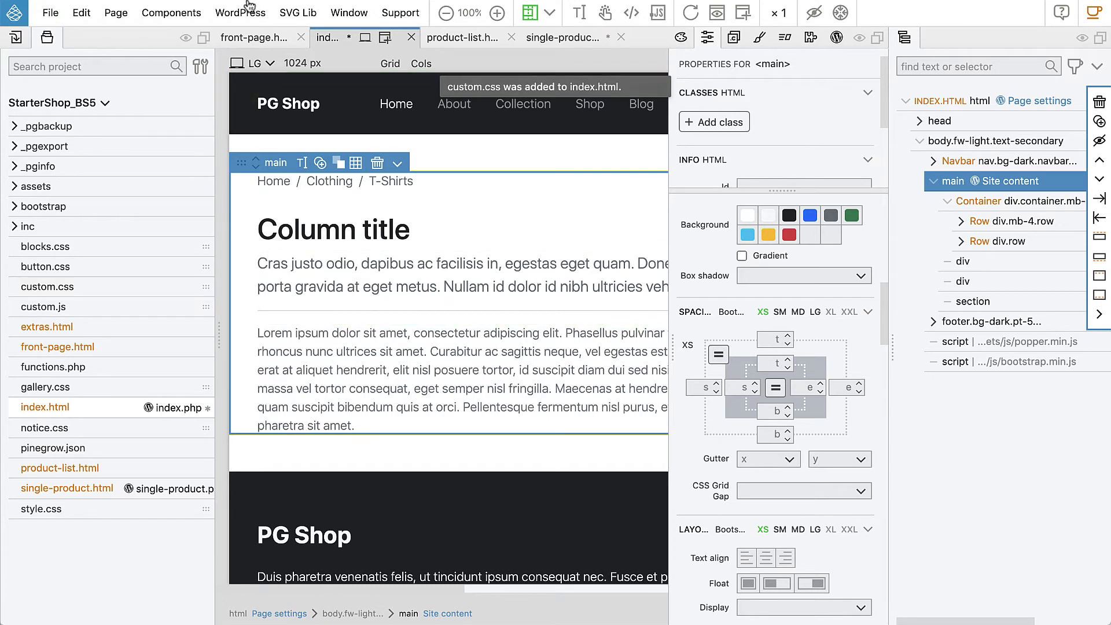
click(240, 12)
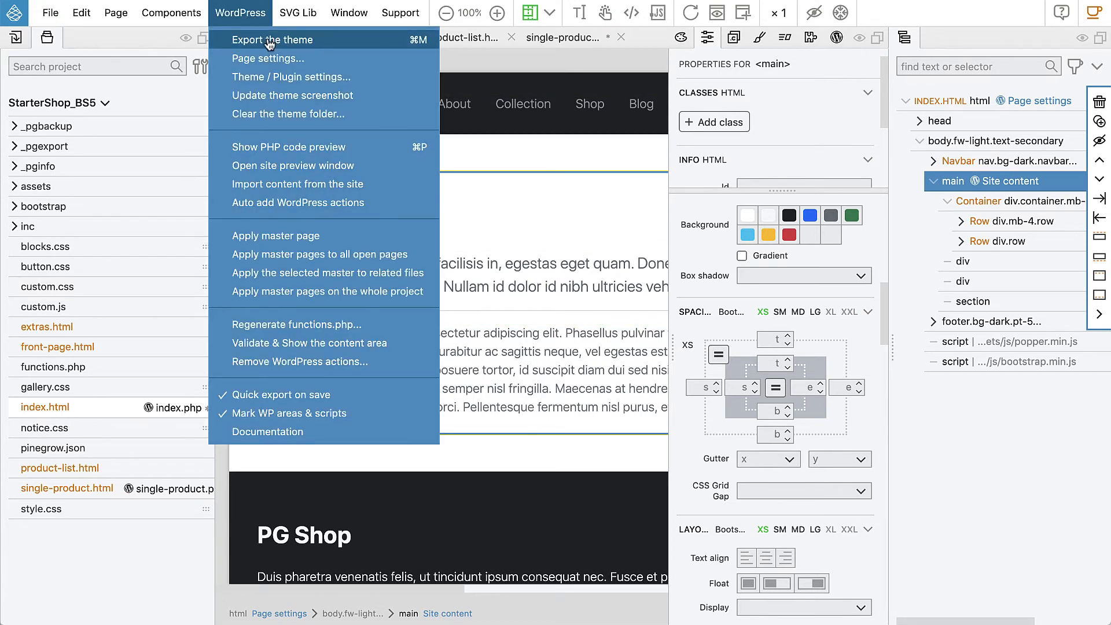
click(271, 40)
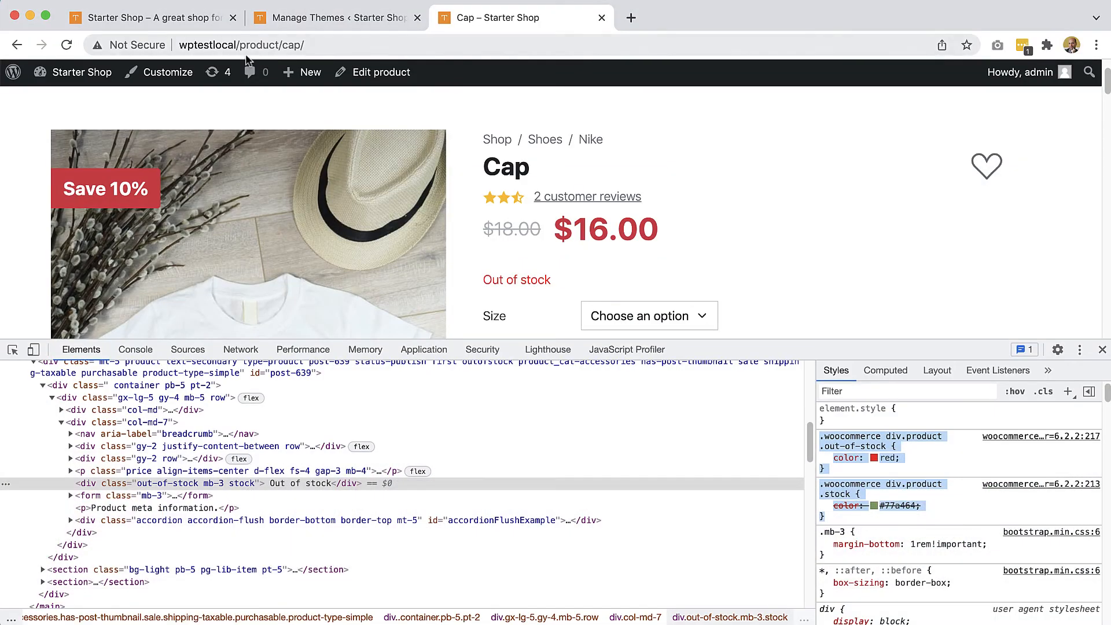
Step: Reload the Cap page and inspect the Out of stock element's applied styles
click(66, 45)
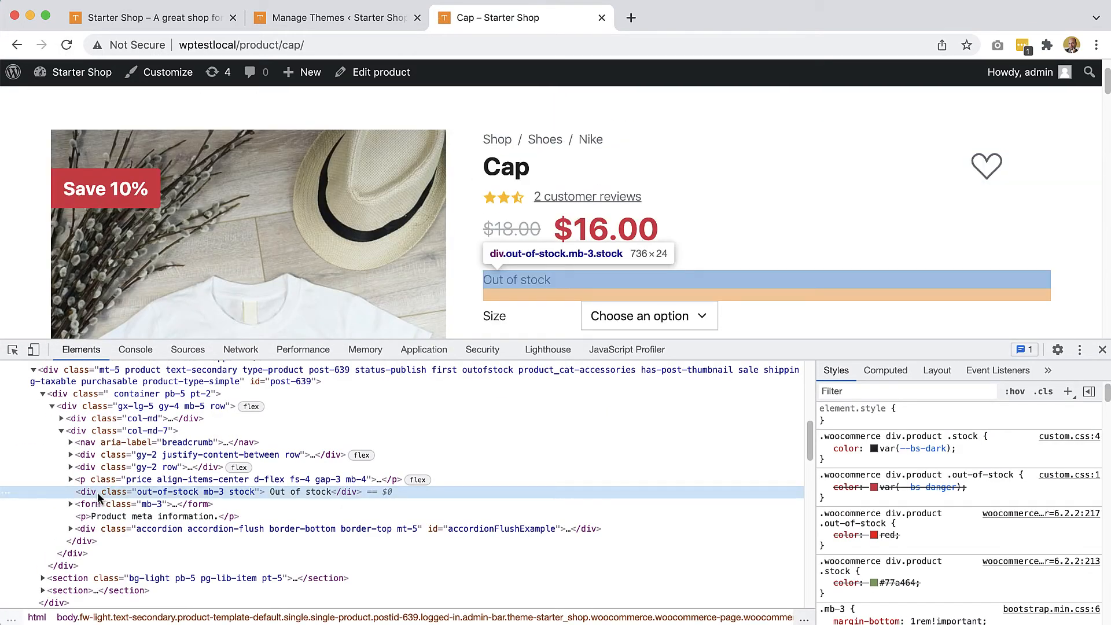
click(825, 487)
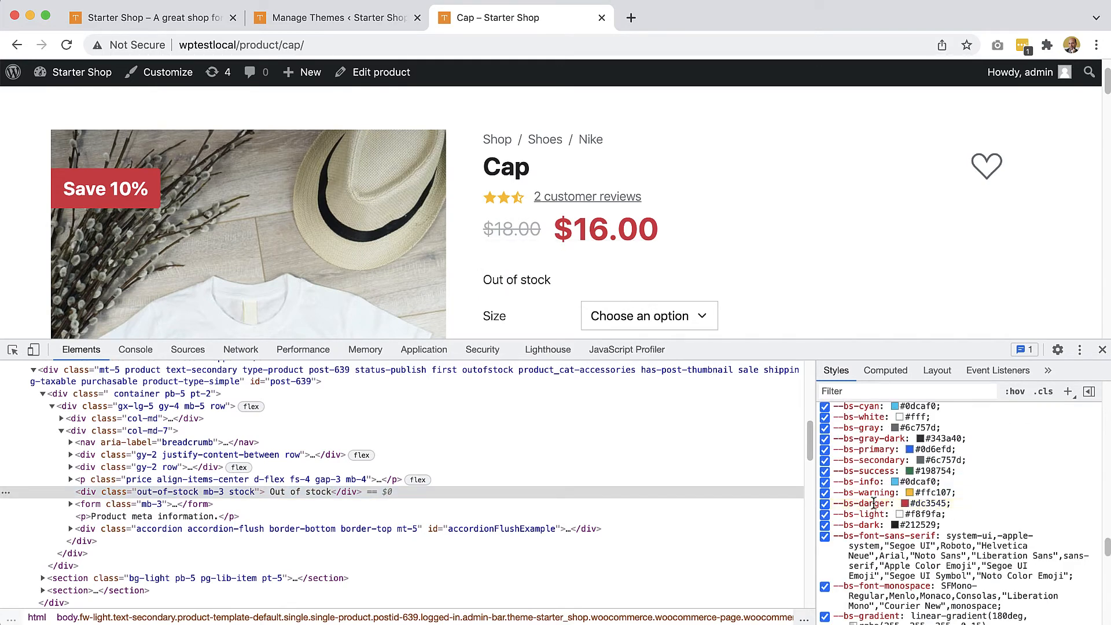
mouse_move(193, 507)
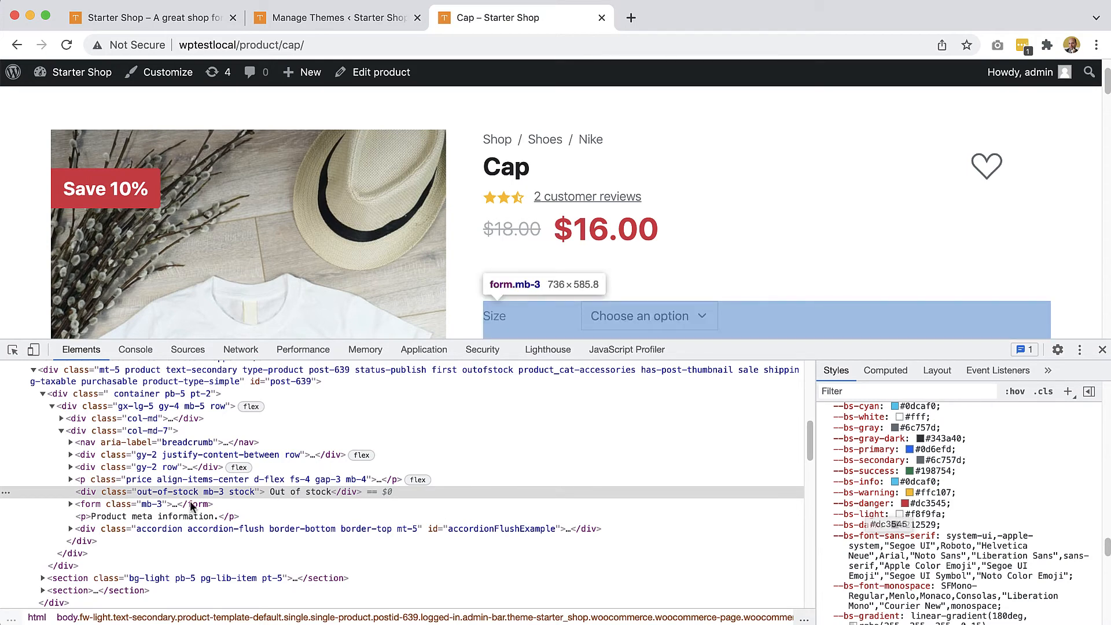
mouse_move(122, 496)
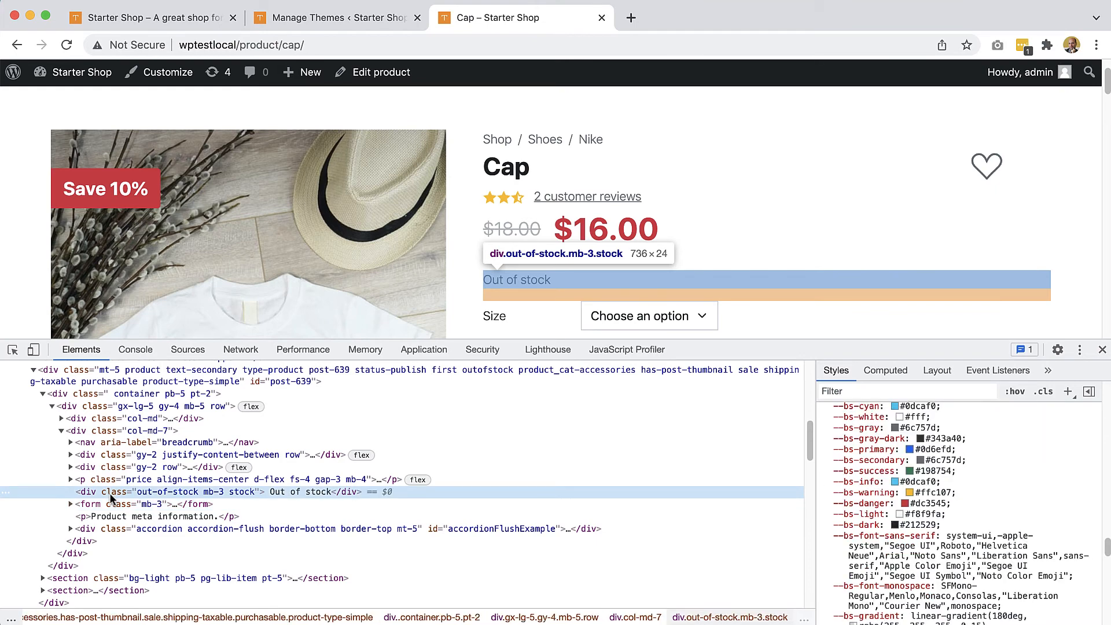
mouse_move(186, 480)
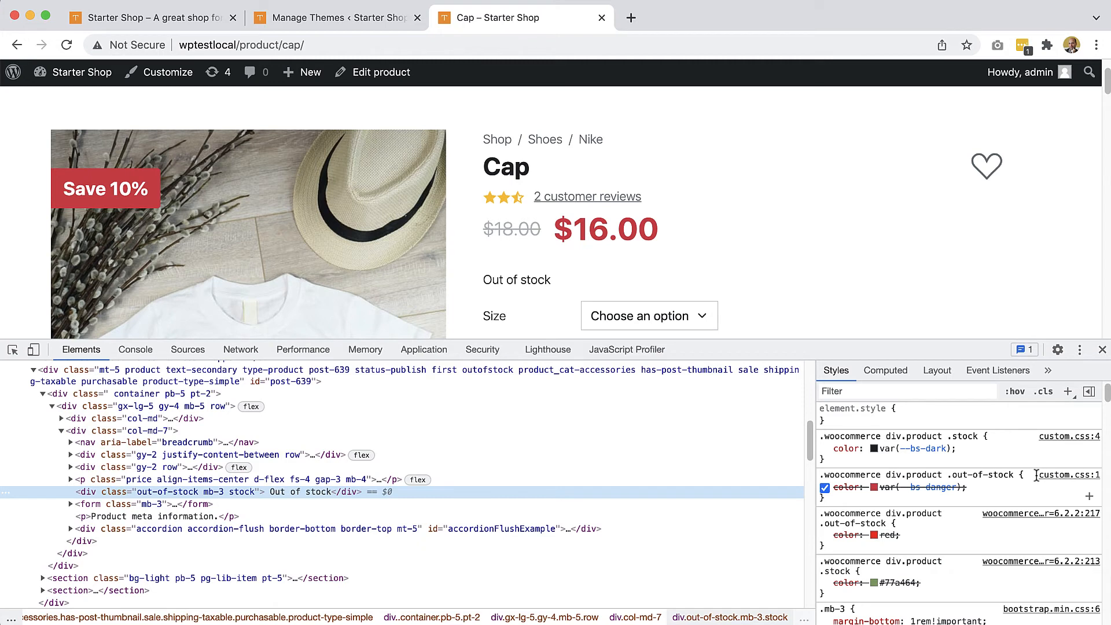
mouse_move(1022, 476)
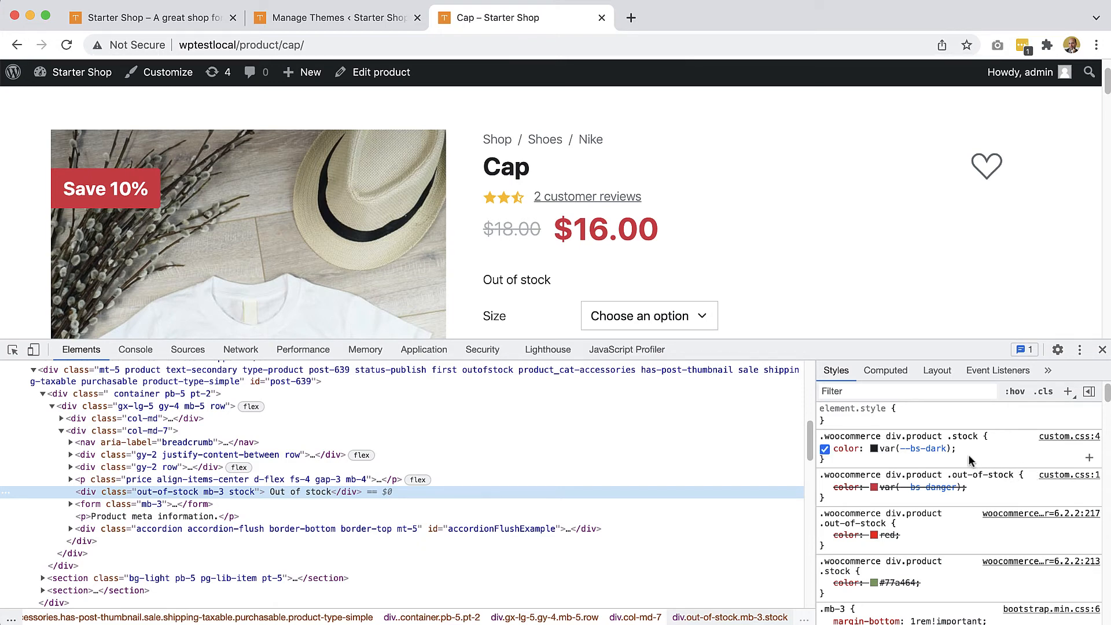
mouse_move(965, 450)
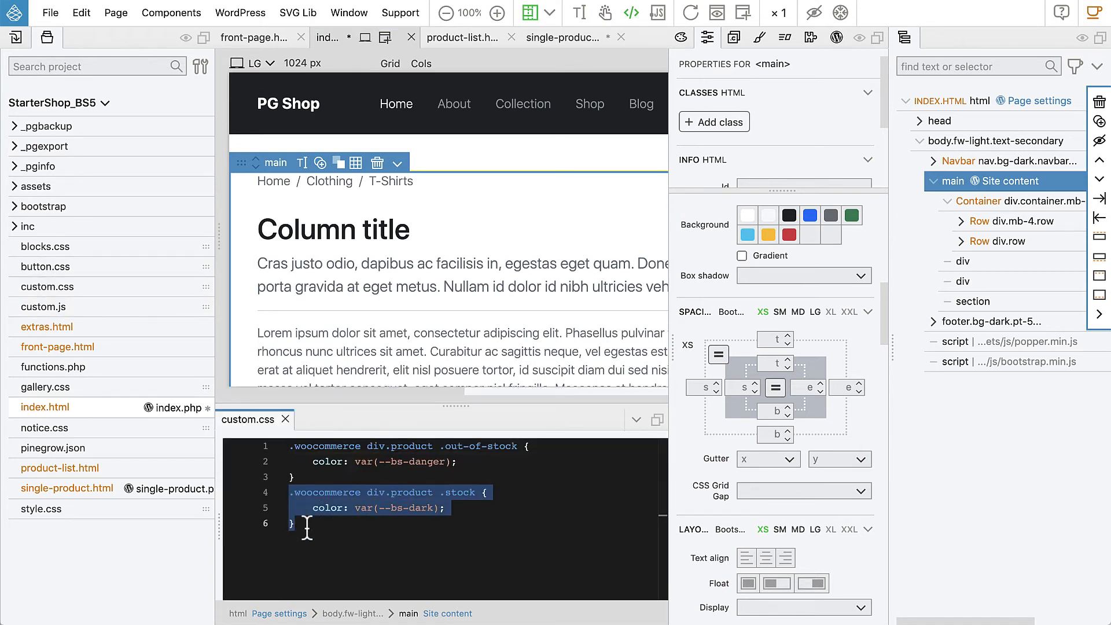
Step: Move the .stock rule above the .out-of-stock rule in custom.css
key(Delete)
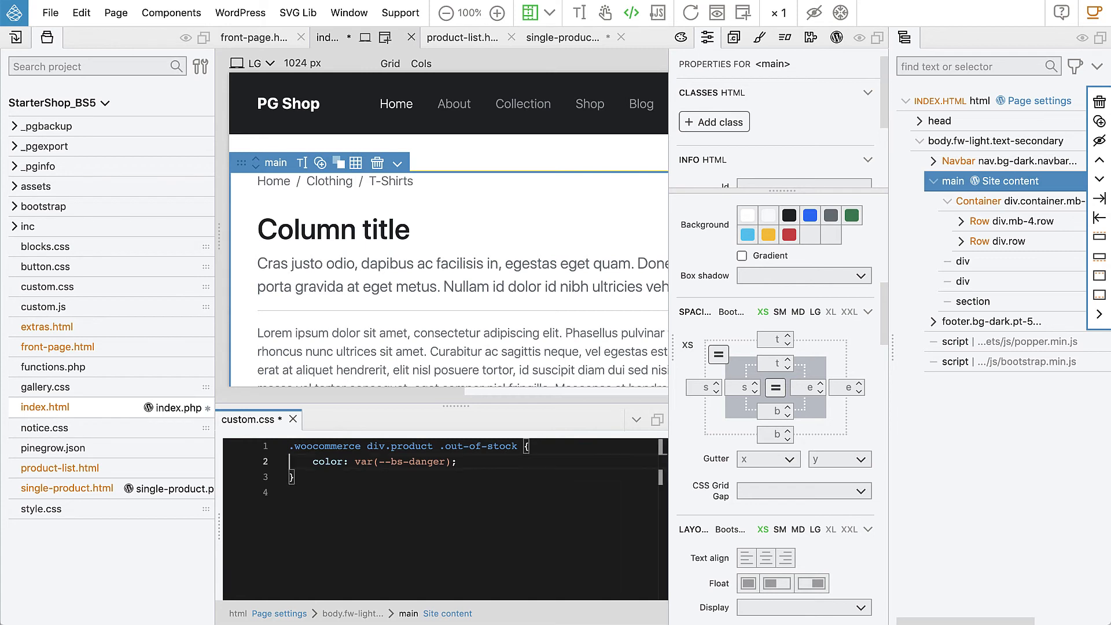
text(.woocommerce div.product .stock {)
text(color: var(--bs-dark);)
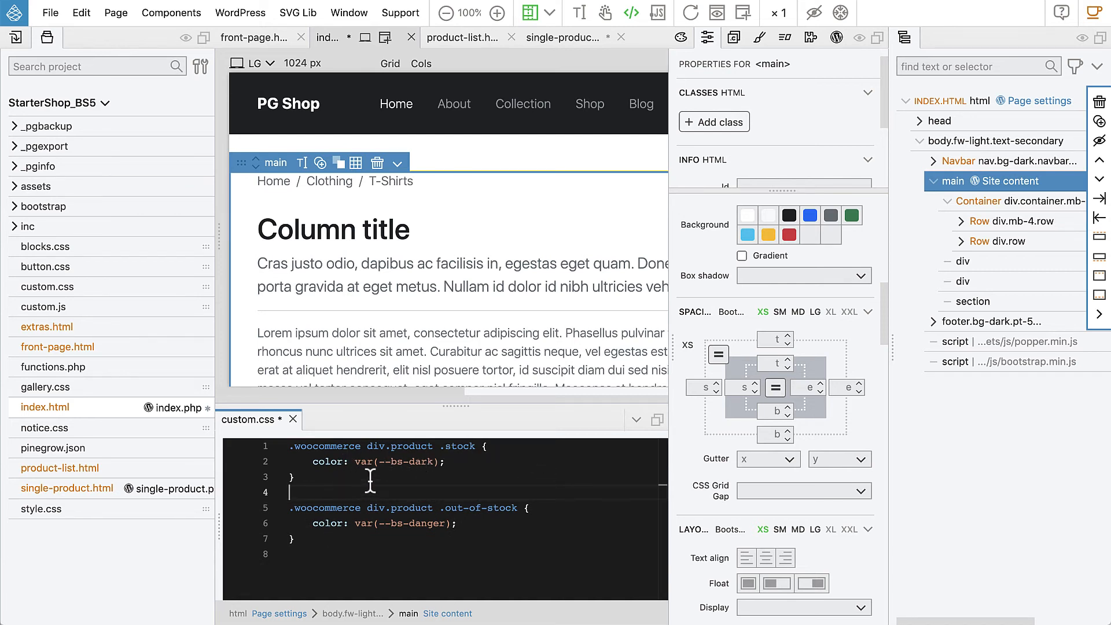
mouse_move(490, 497)
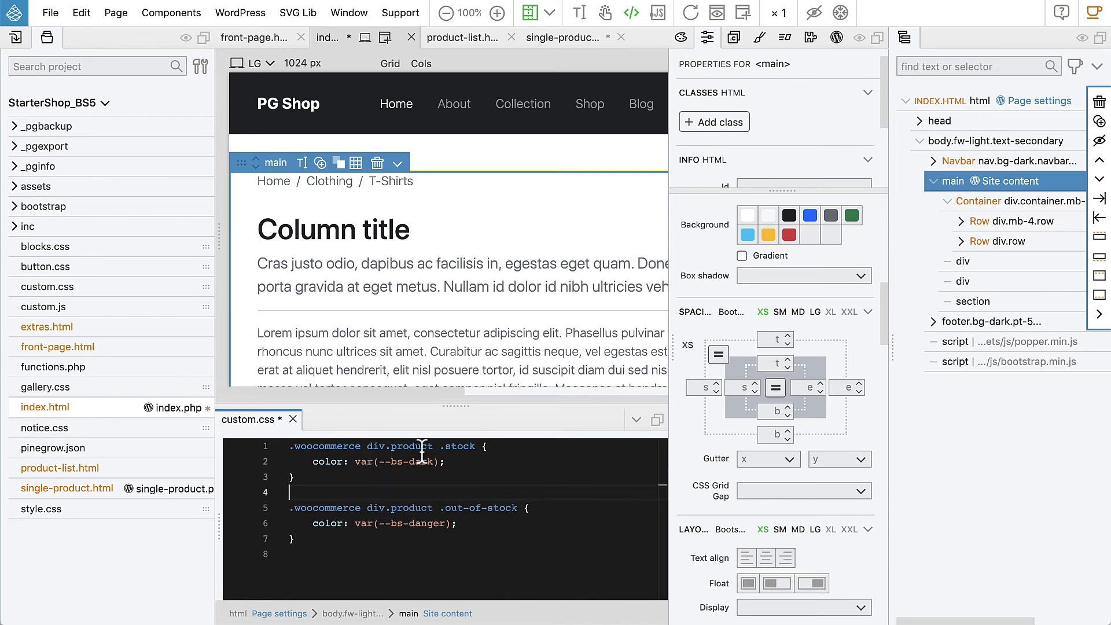
mouse_move(369, 446)
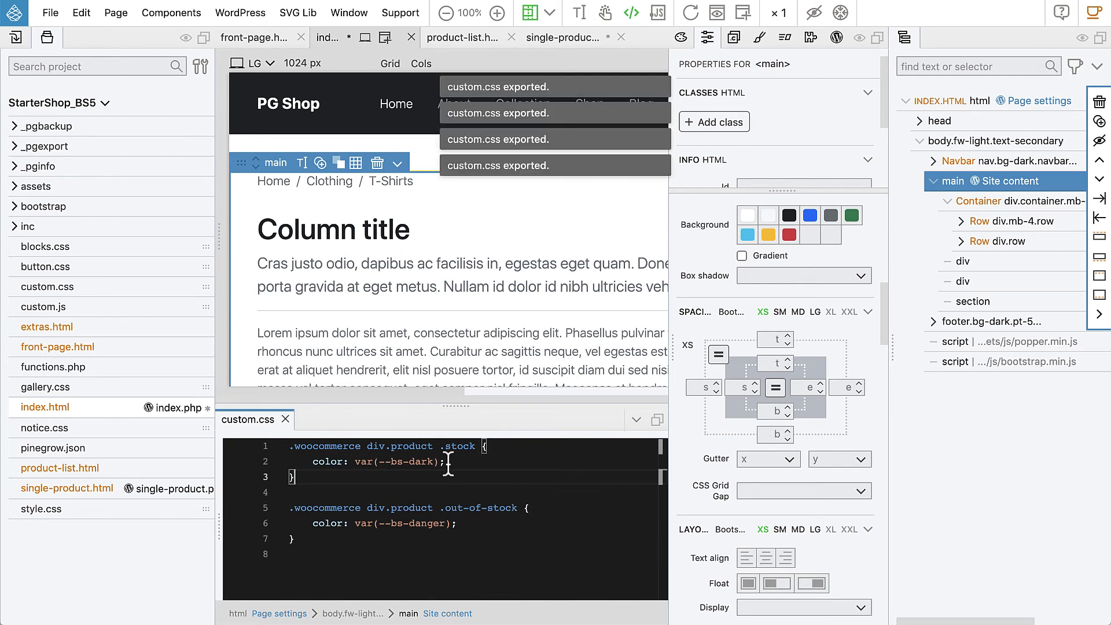
mouse_move(384, 480)
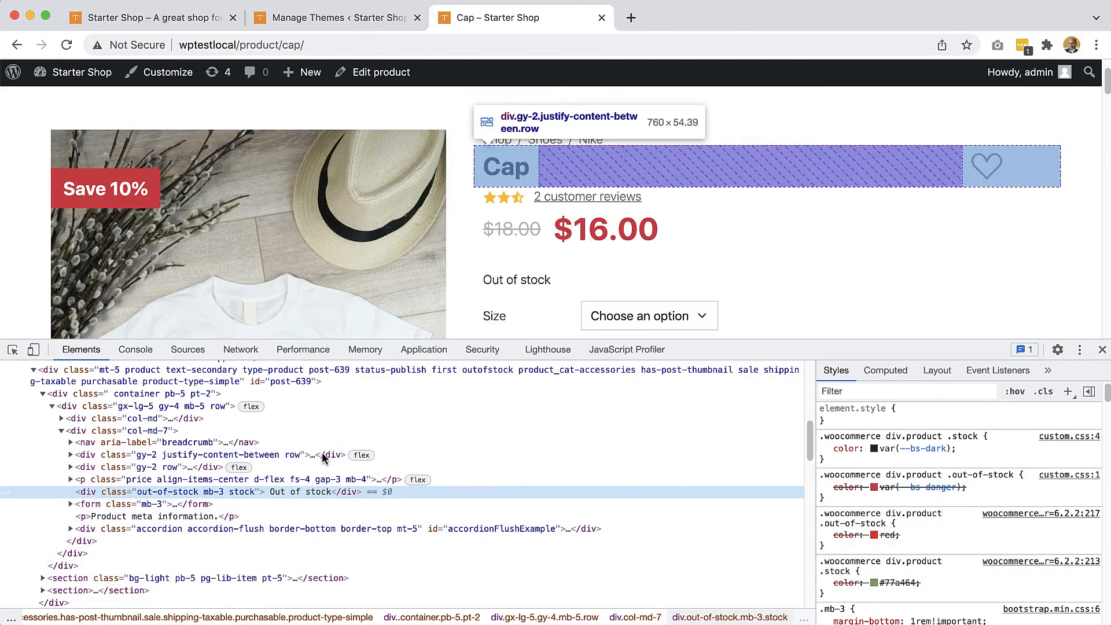
Step: Reload the Cap page, confirm Out of stock renders danger red, and close DevTools
click(66, 45)
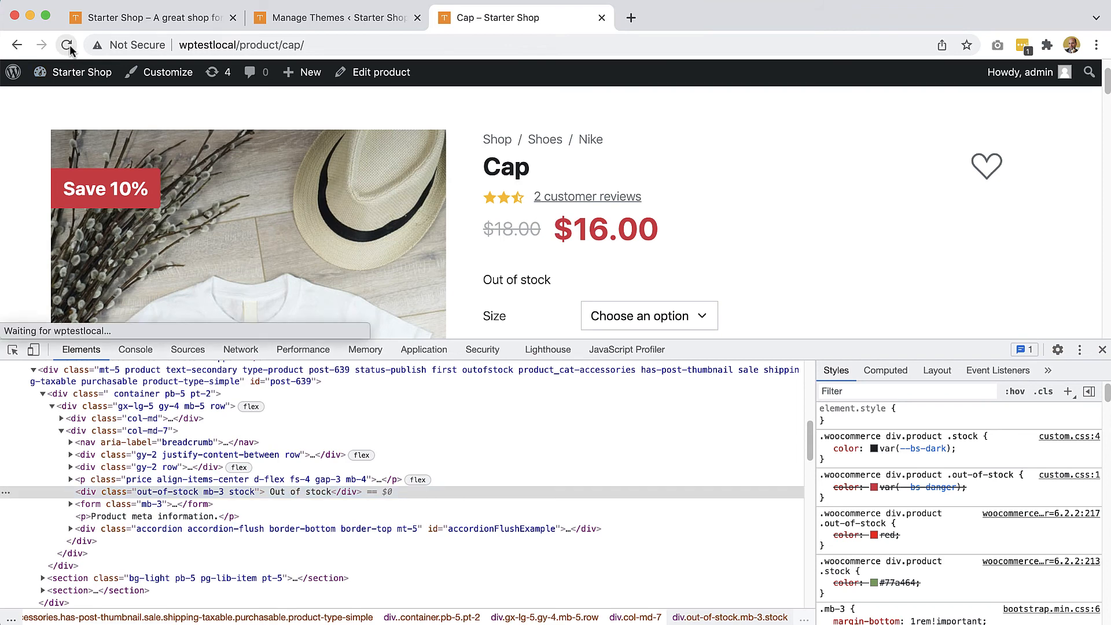
click(66, 45)
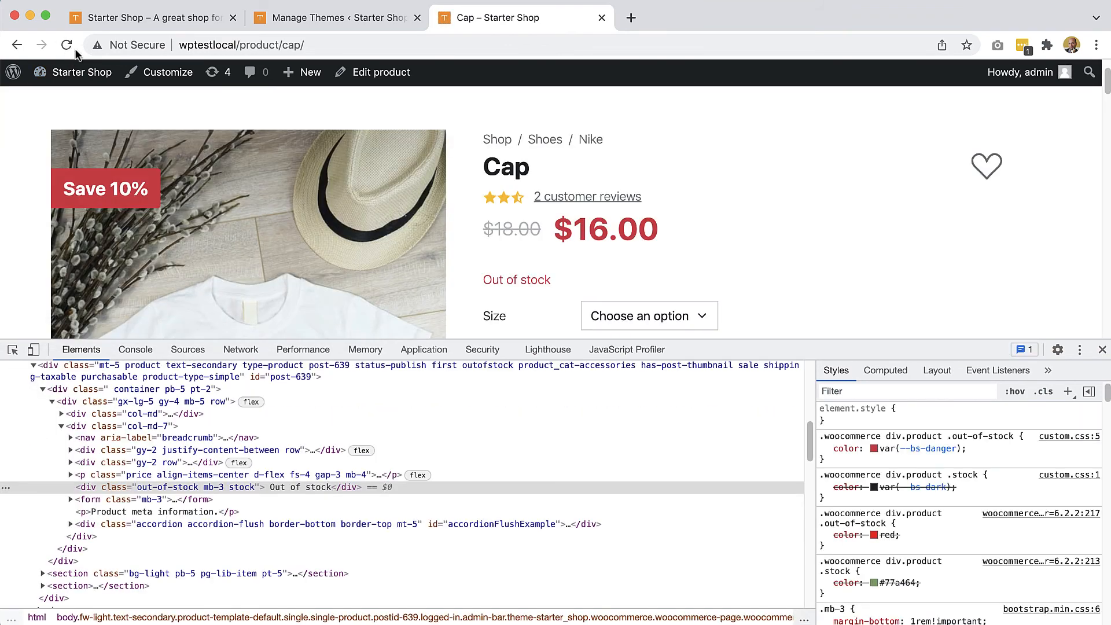
mouse_move(102, 487)
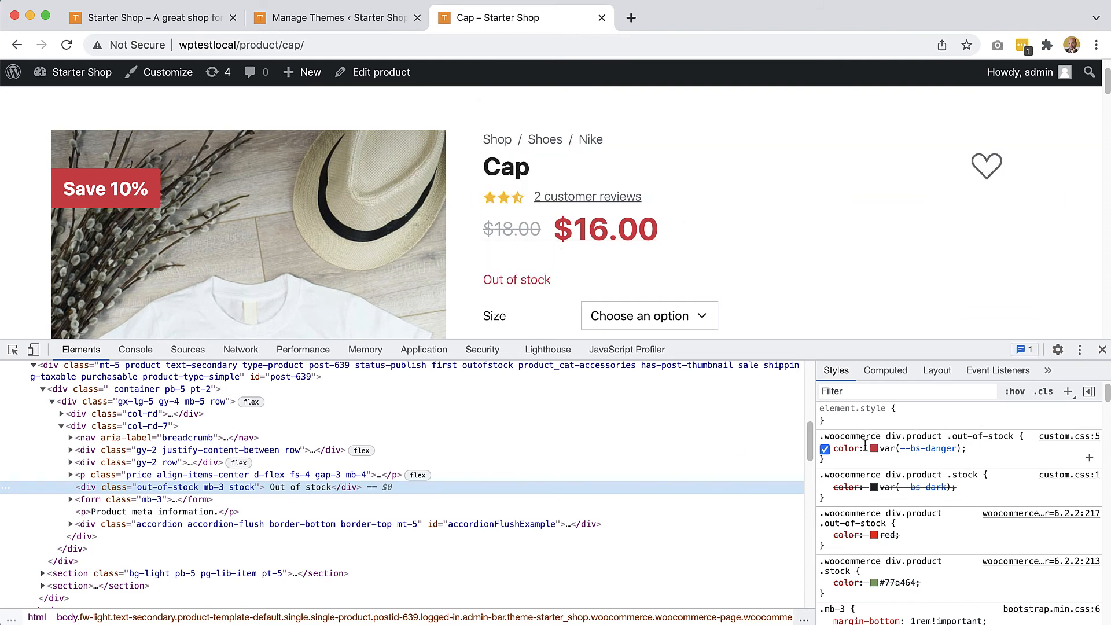
mouse_move(910, 453)
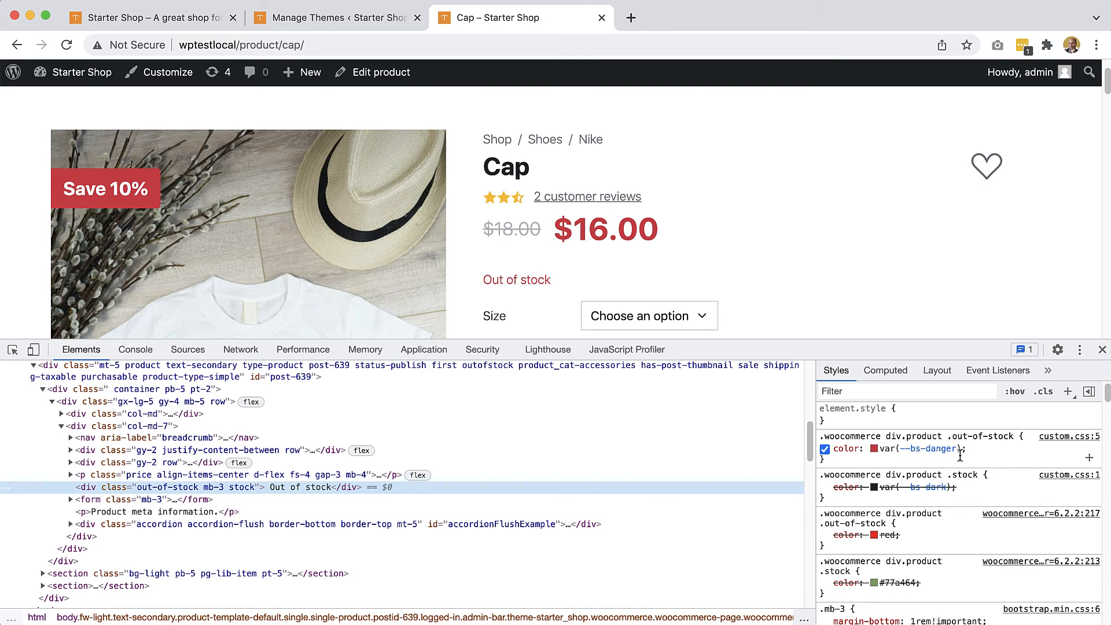
mouse_move(905, 461)
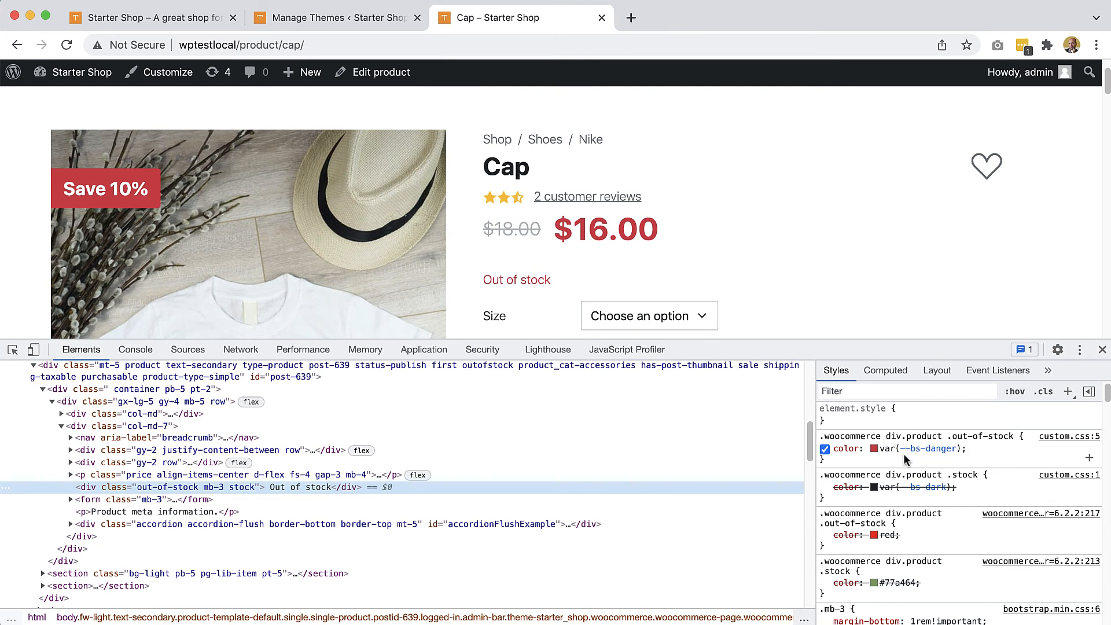
click(825, 448)
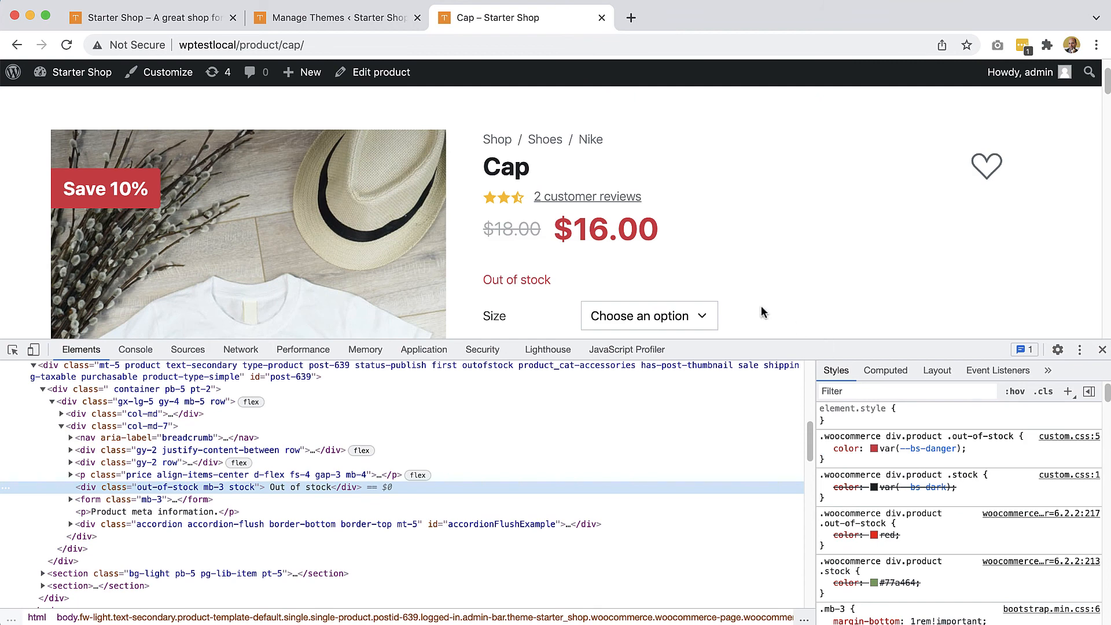
click(825, 488)
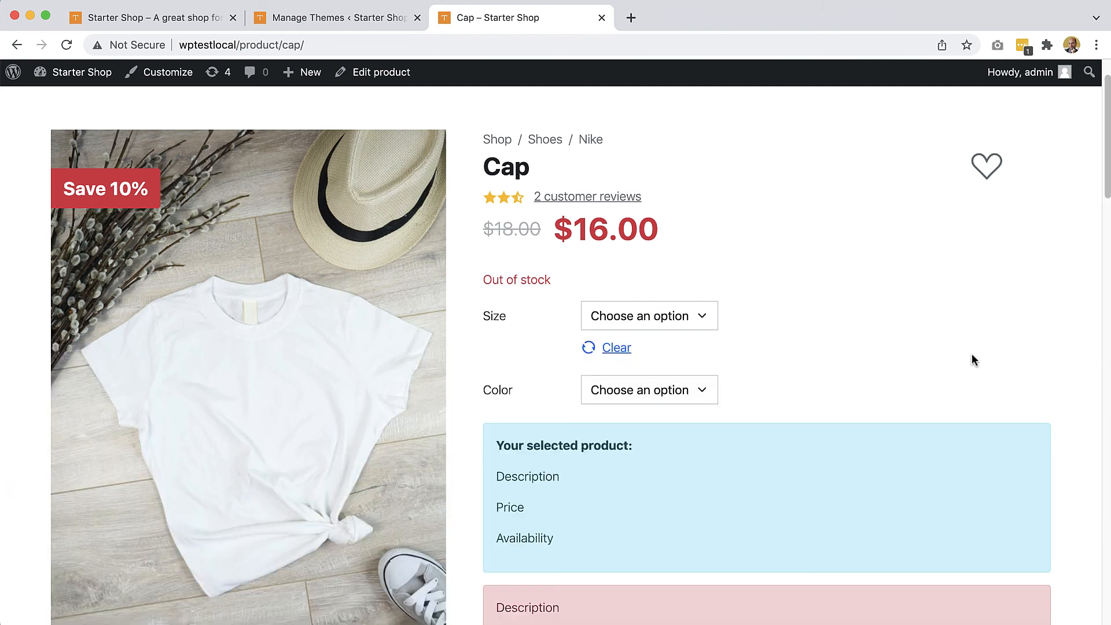
mouse_move(954, 352)
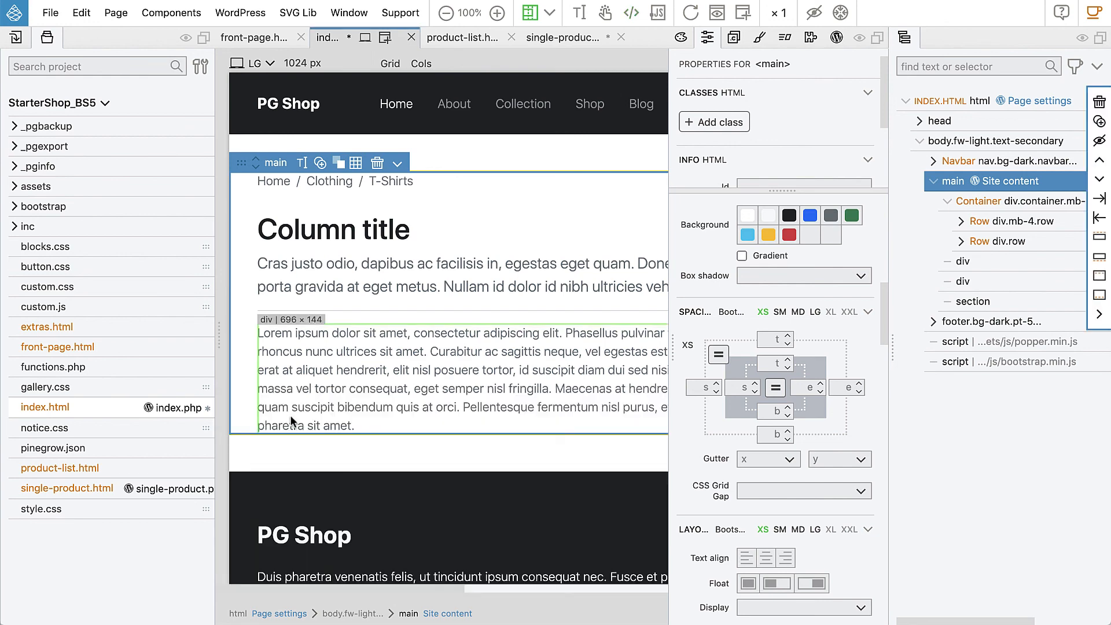
Step: Open the single-product.html page to reach its Stock information div
click(53, 488)
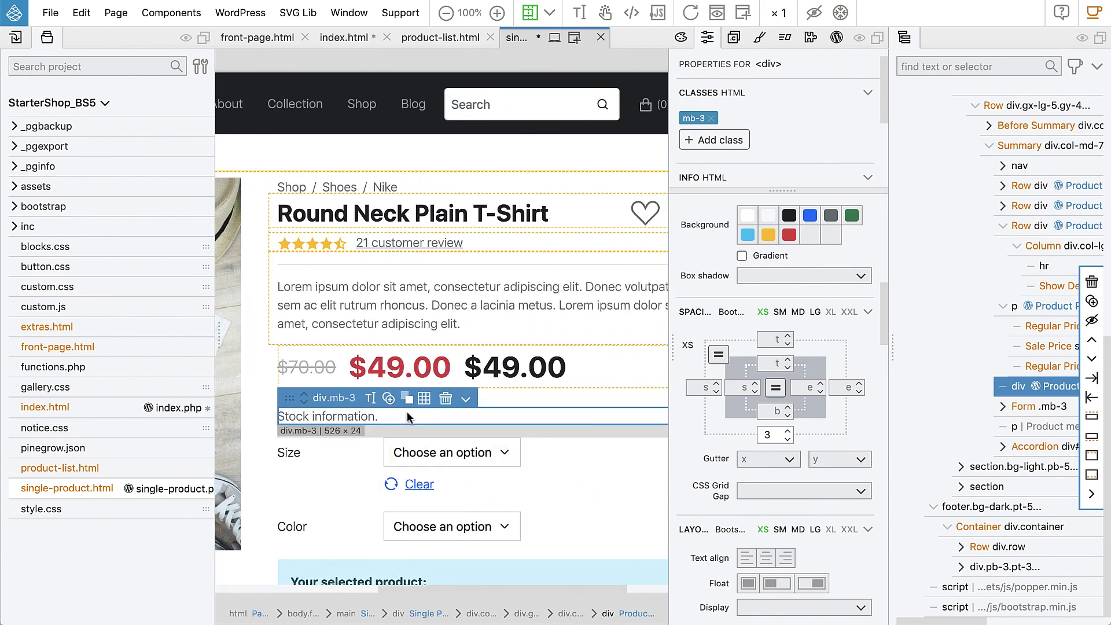
mouse_move(419, 419)
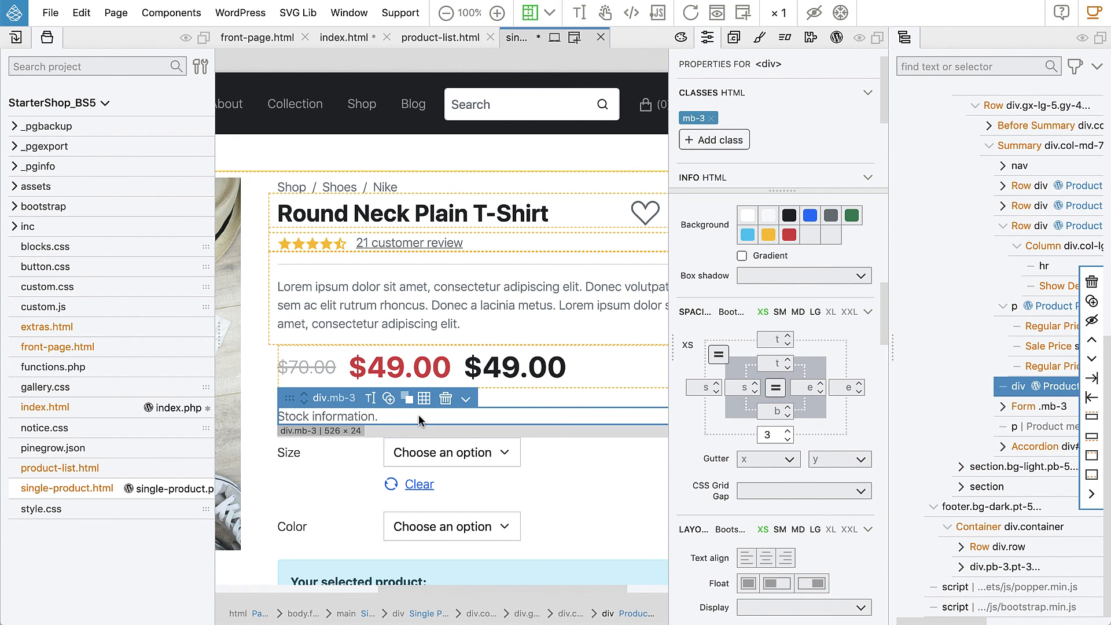
mouse_move(416, 427)
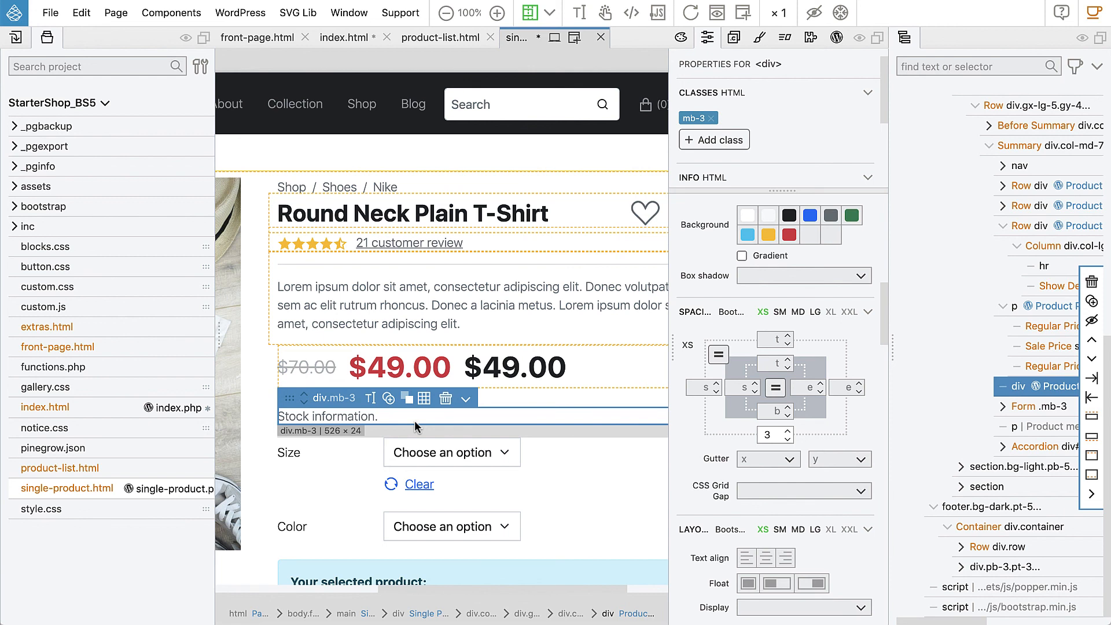
mouse_move(472, 418)
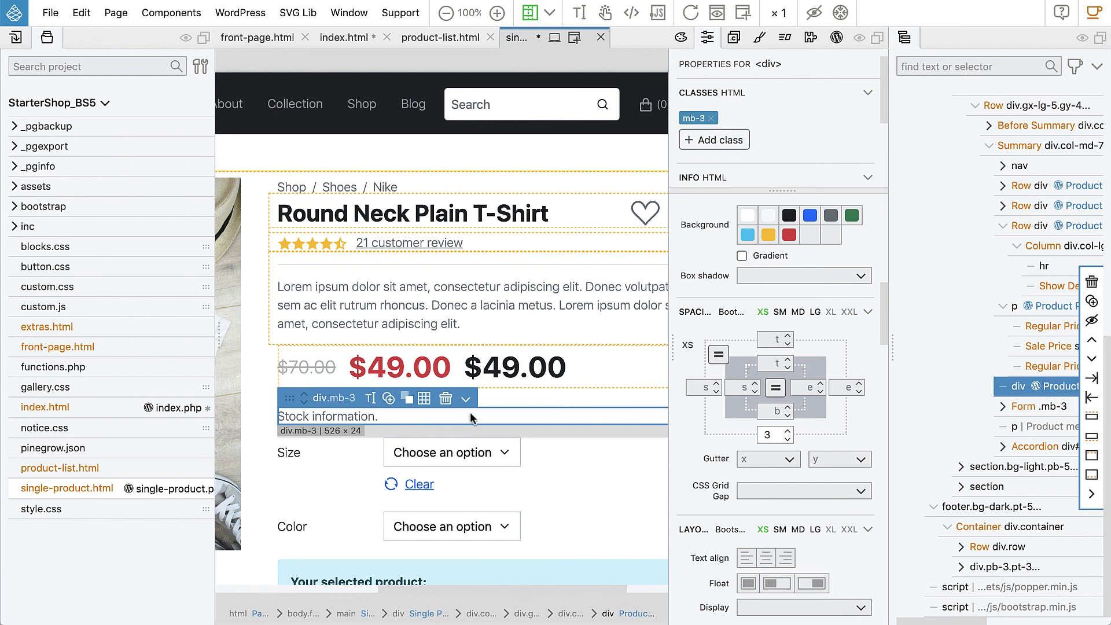